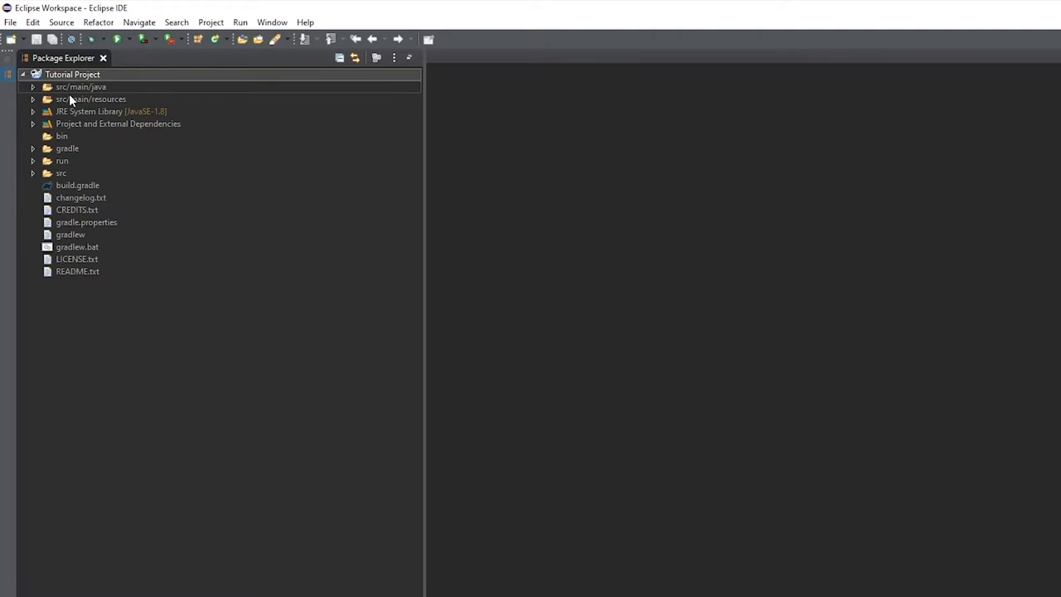
Create a data.tutorial_mod.recipes package under src/main/resources
left_click(29, 100)
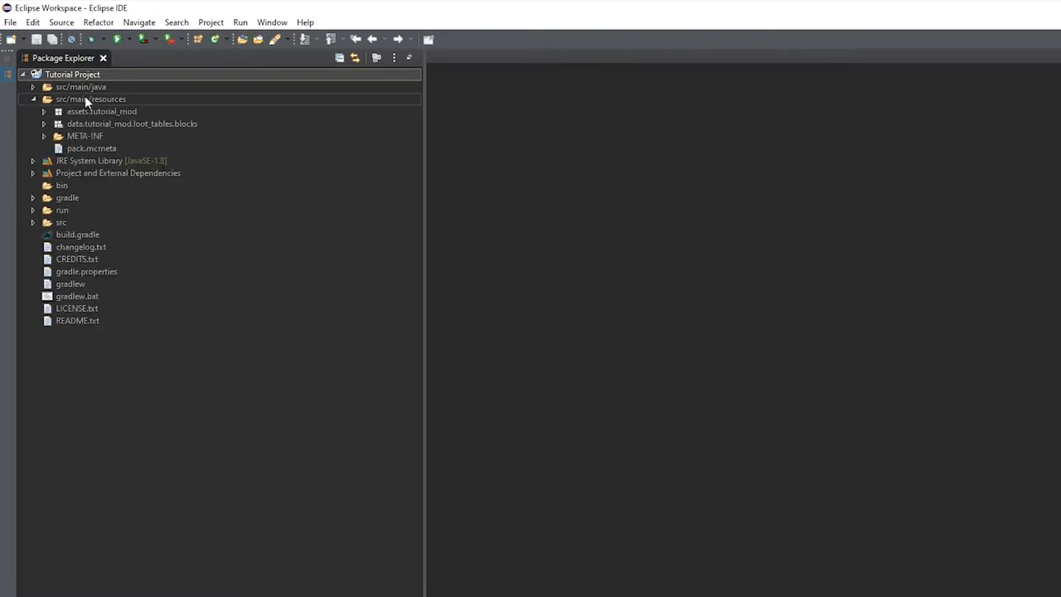
left_click(199, 40)
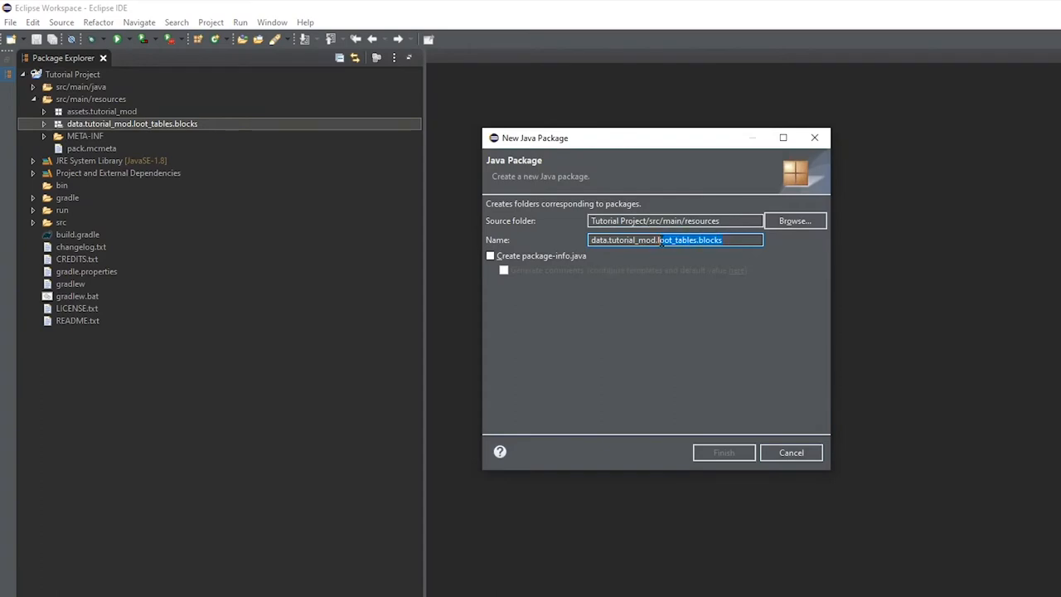
type("data.tutorial_mod.rec")
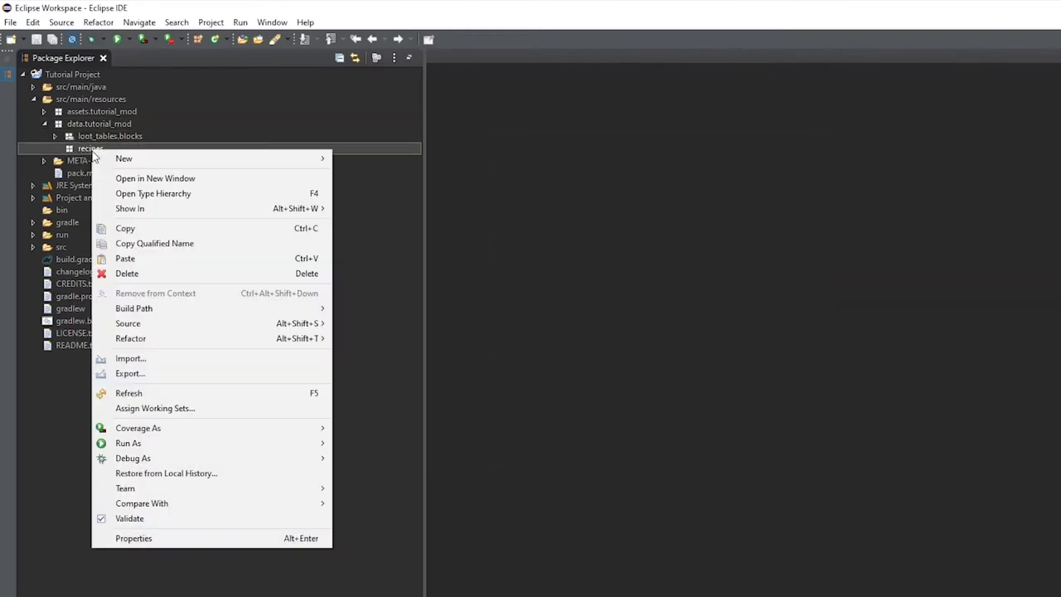
mouse_move(123, 160)
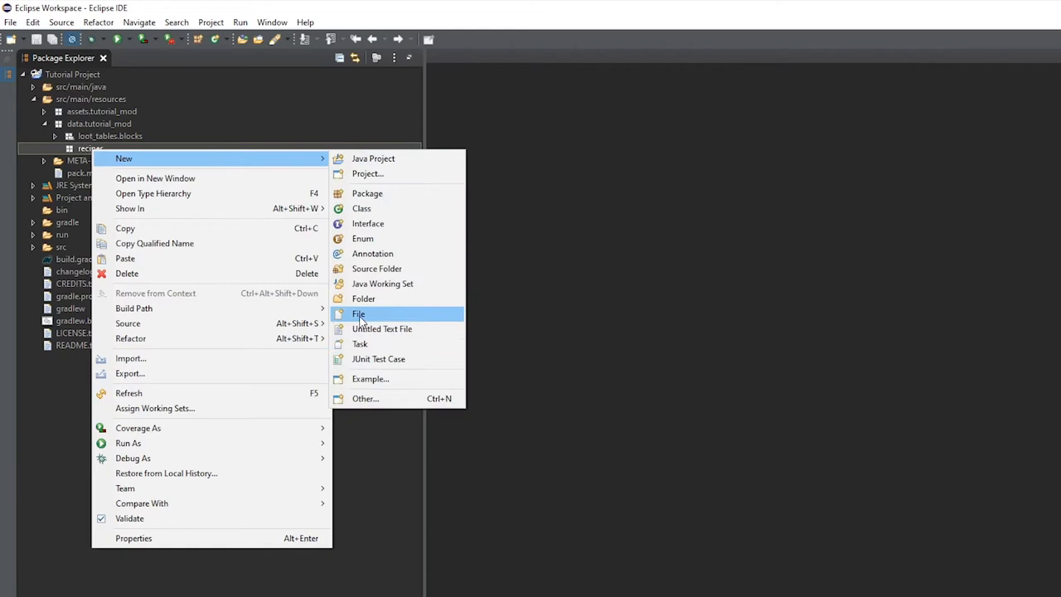
Create an empty tutorial_block.json file inside the recipes package
left_click(358, 313)
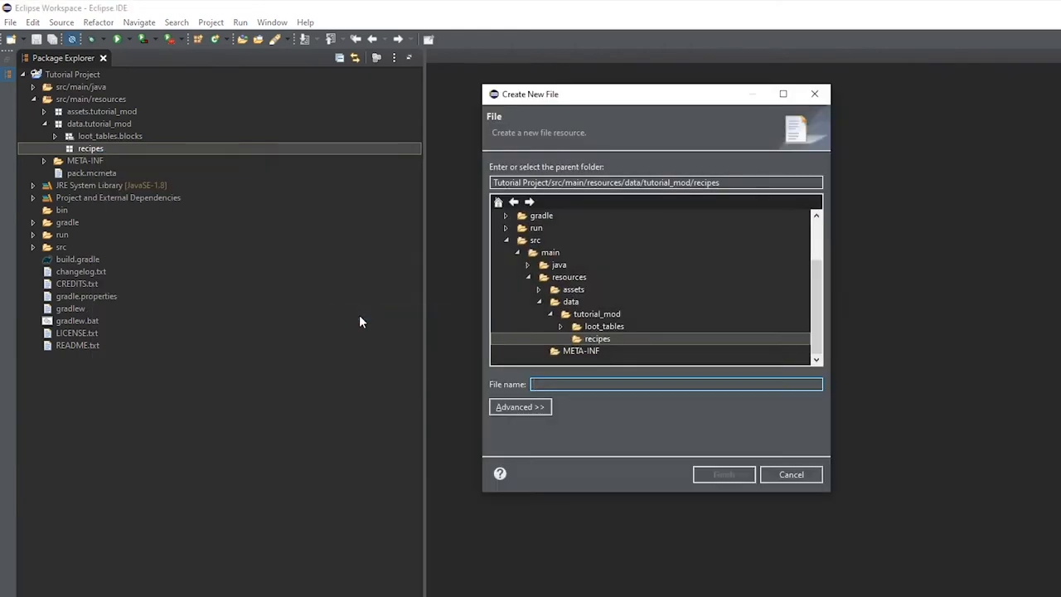
type("tutorial_block.json")
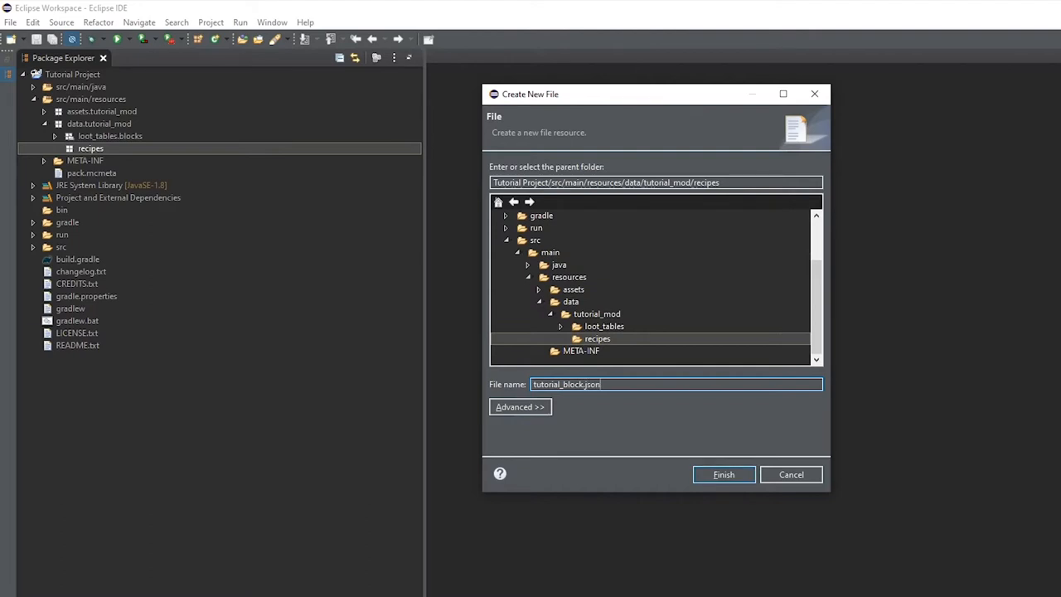
left_click(723, 474)
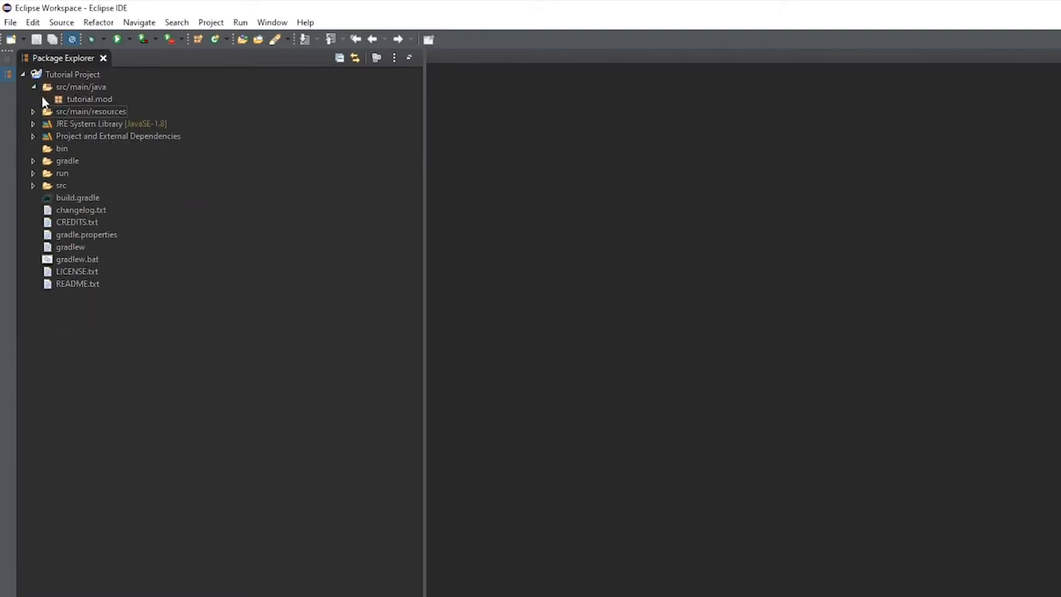
Open BlockList.java from the tutorial.mod lists package
left_click(47, 100)
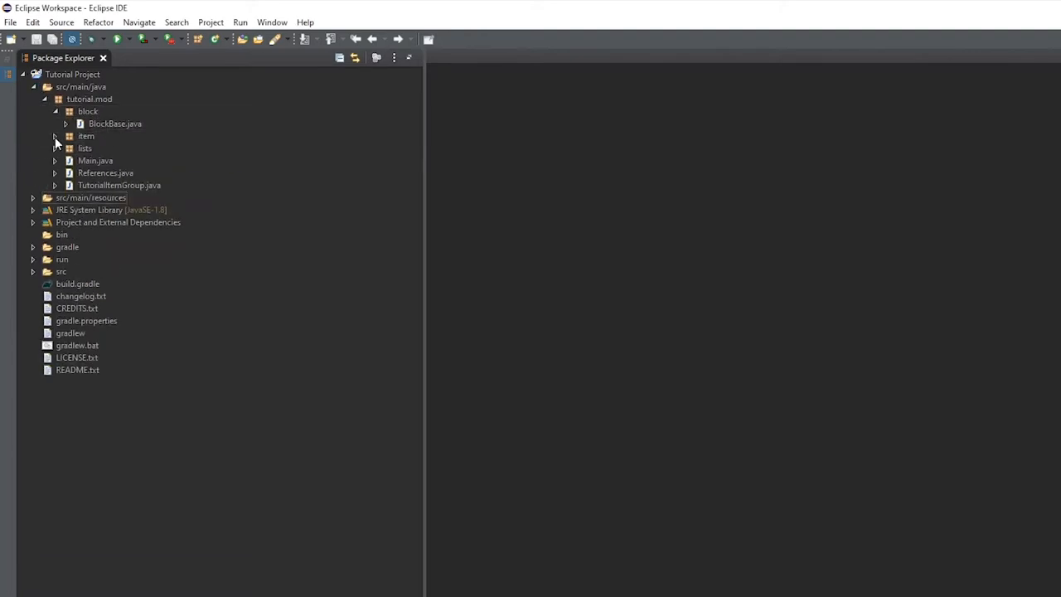
left_click(55, 111)
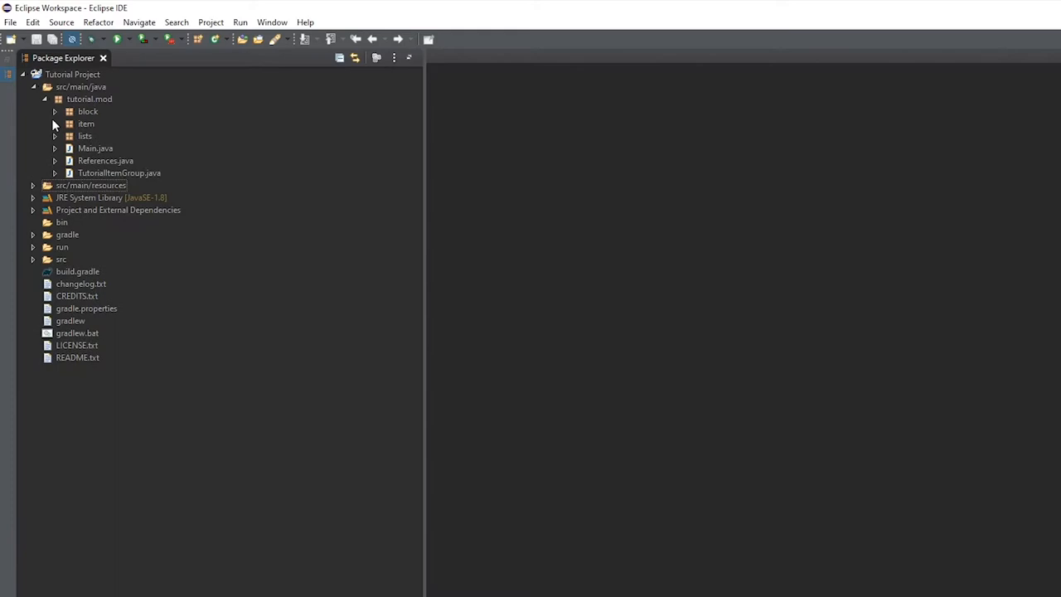
left_click(53, 136)
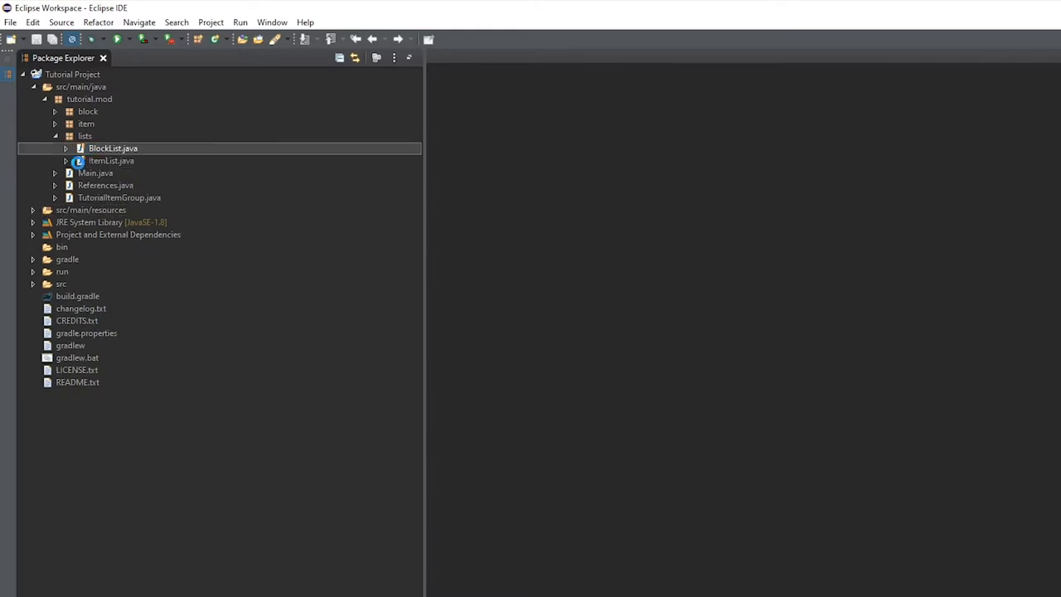
double_click(113, 147)
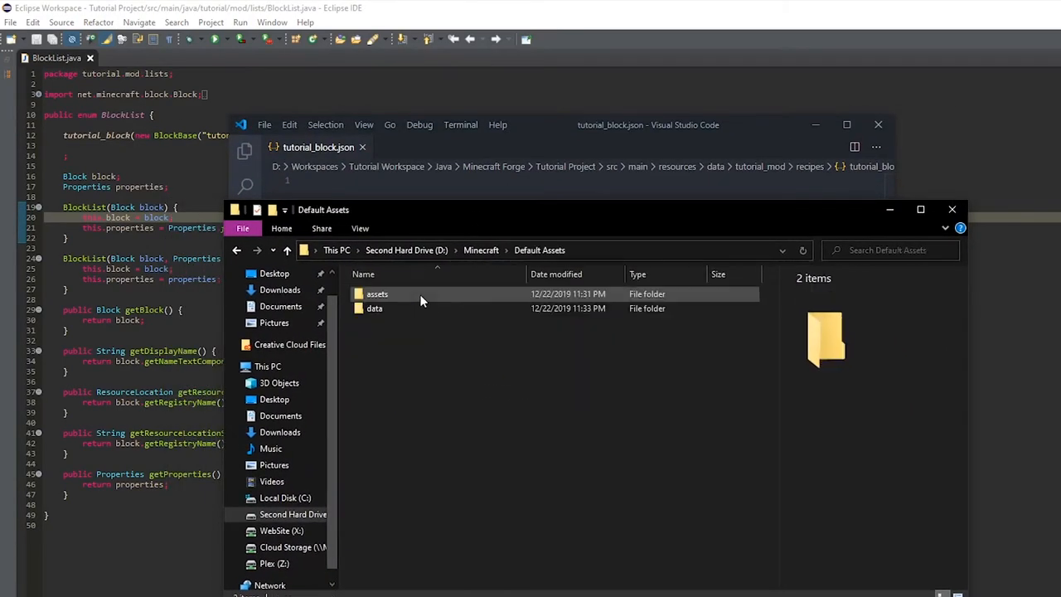
Open the vanilla iron_block.json from Default Assets data/recipes in VS Code
double_click(374, 309)
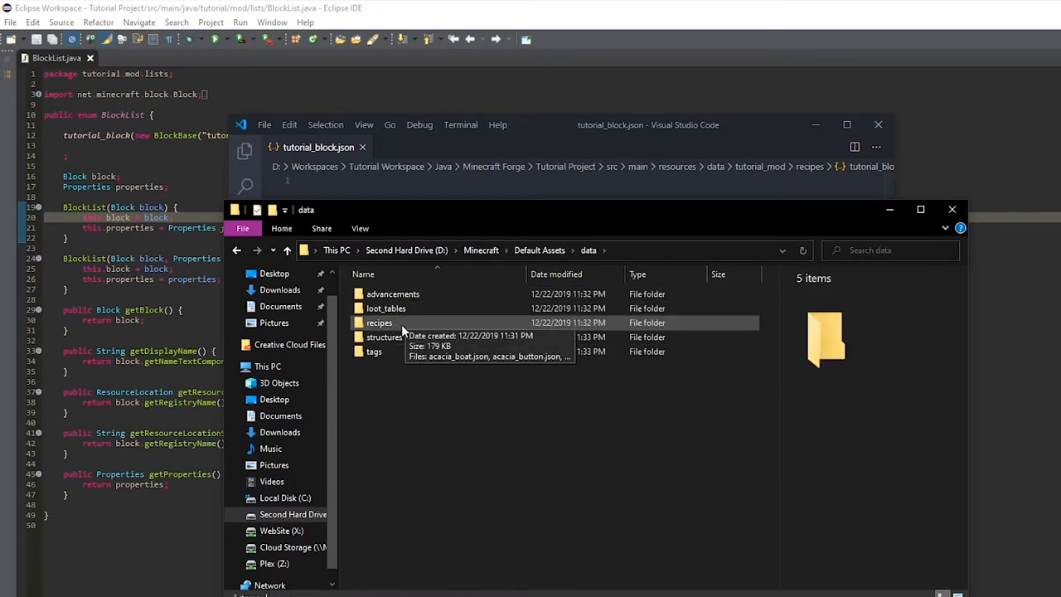
double_click(378, 322)
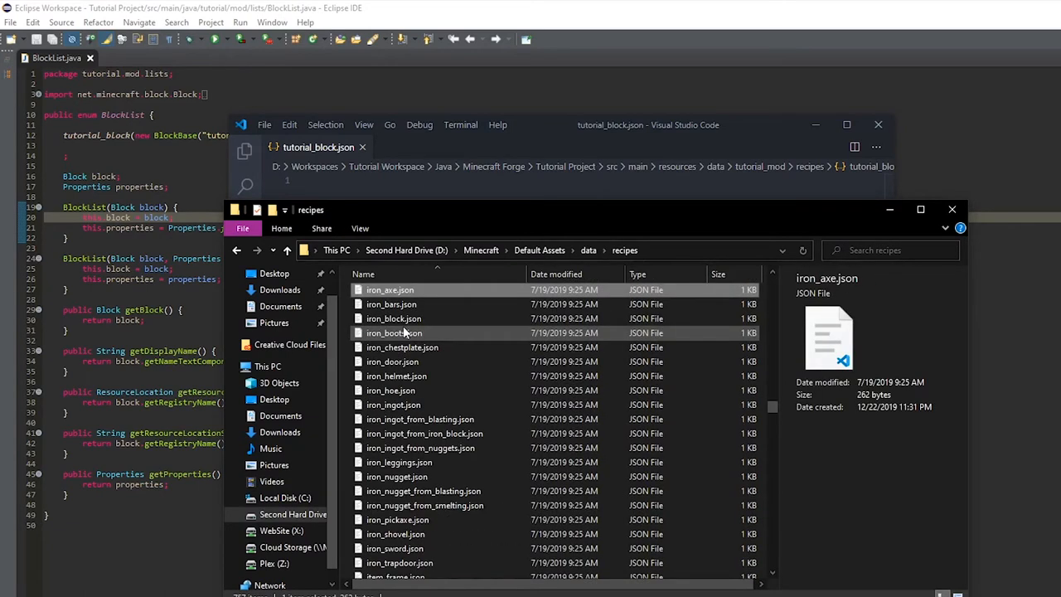
left_click(393, 318)
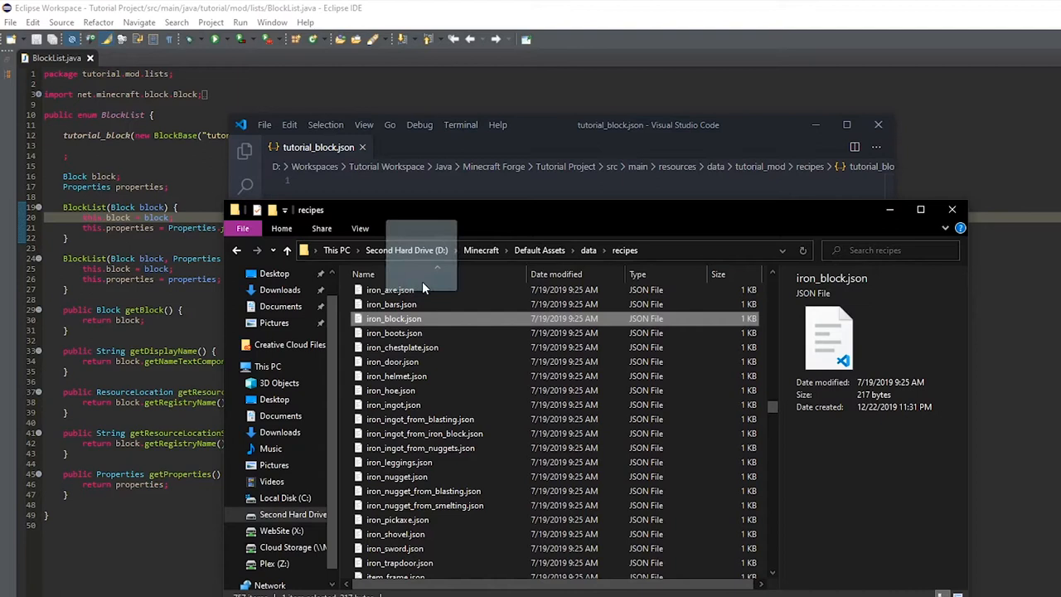
double_click(394, 319)
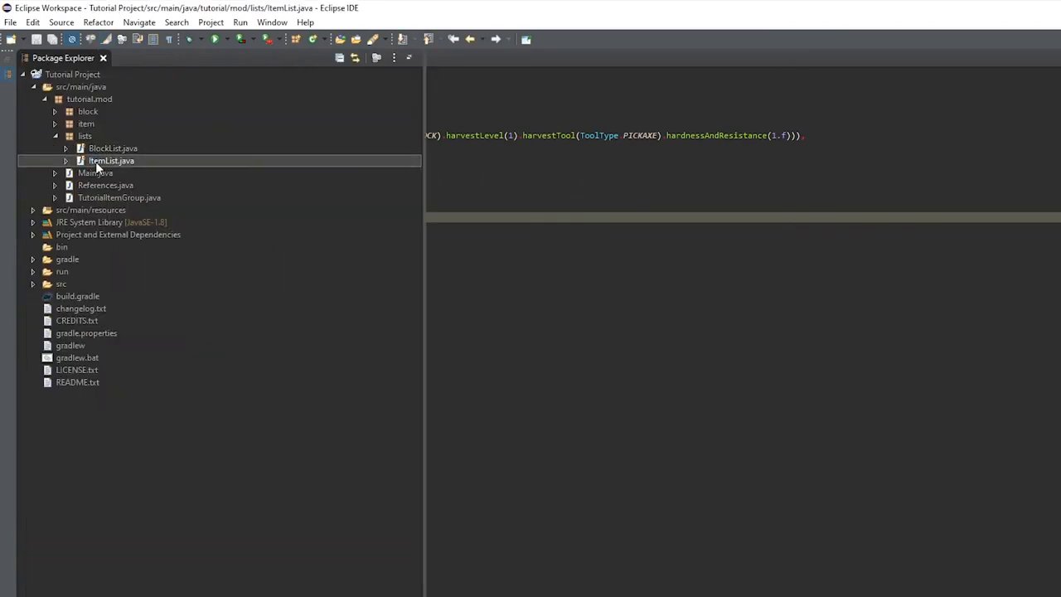
Key the shaped recipe to tutorial_mod:tutorial_ingot with tutorial_mod:tutorial_block as the result
double_click(111, 159)
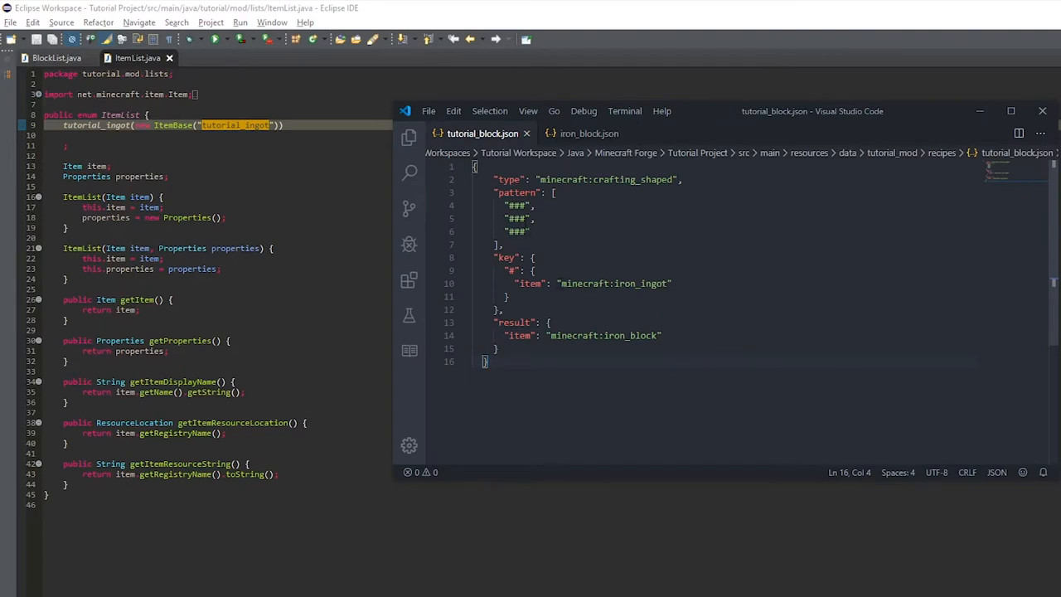
double_click(634, 282)
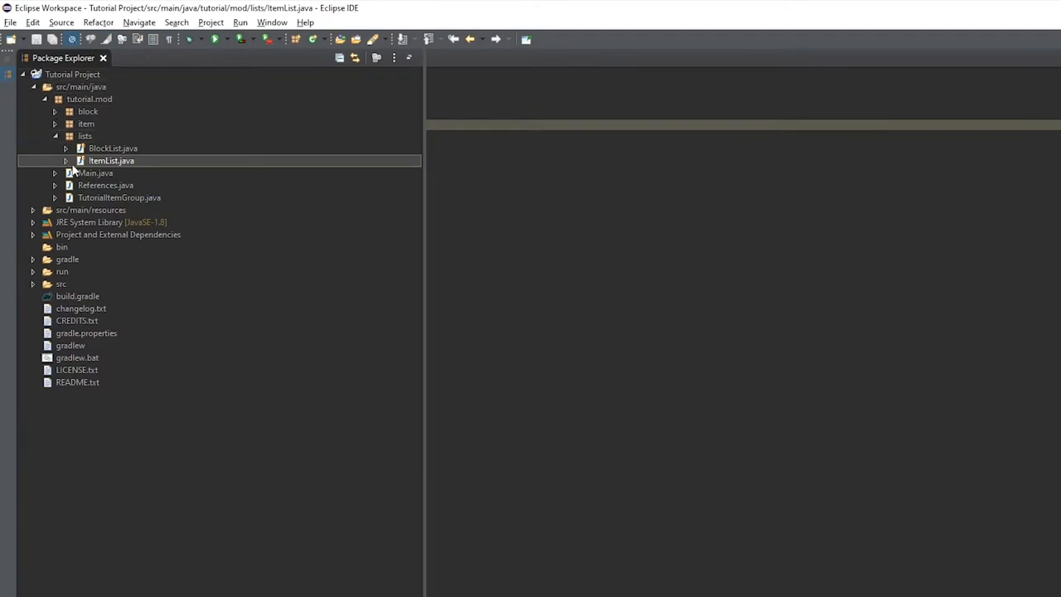
double_click(106, 186)
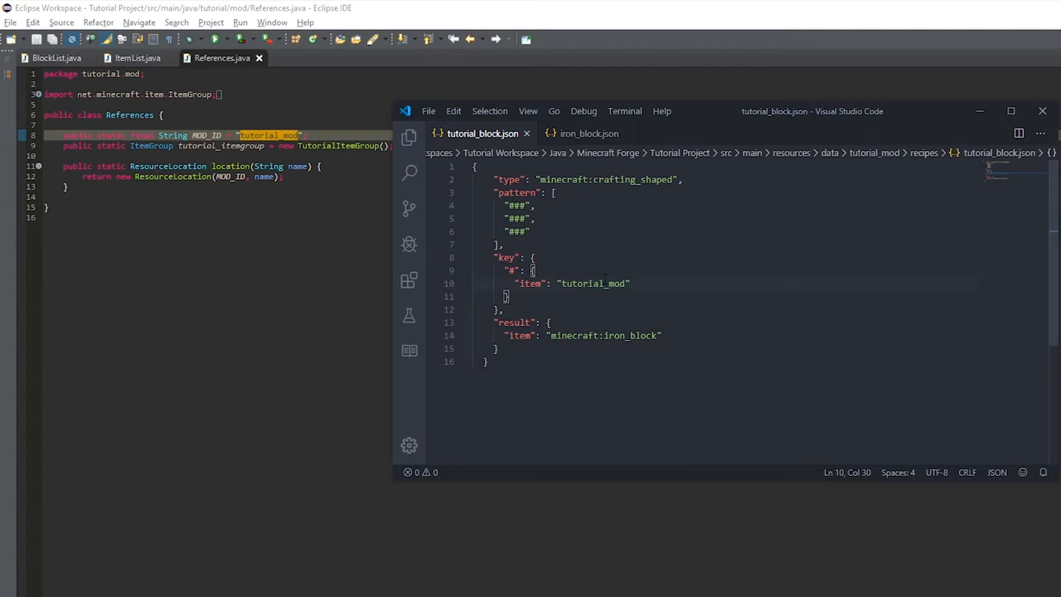
type(":tutorial_ingot")
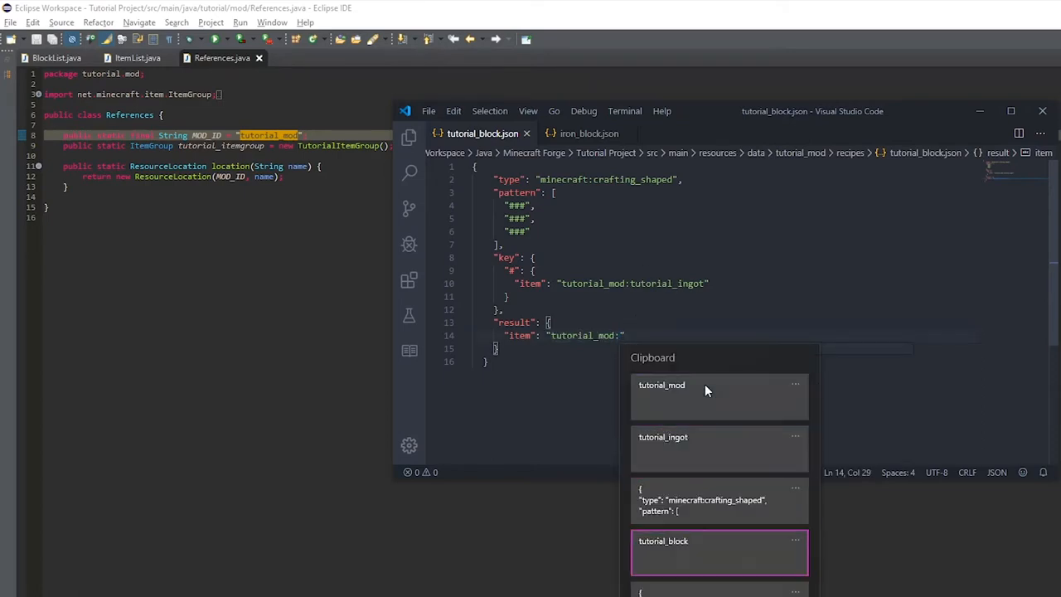
left_click(663, 552)
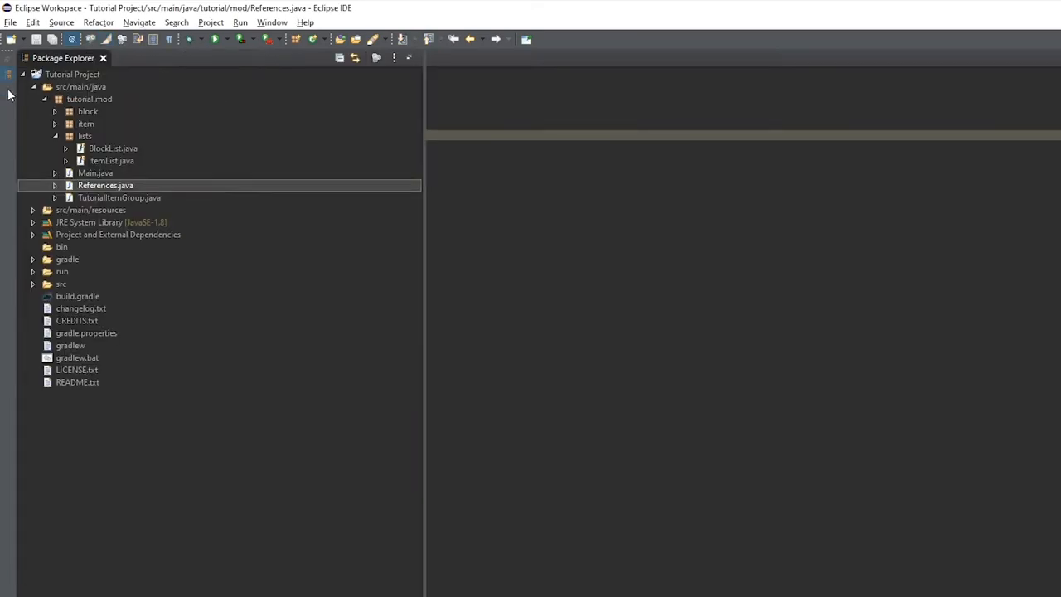
Create a new tutorial_ingot file in the recipes folder
left_click(33, 208)
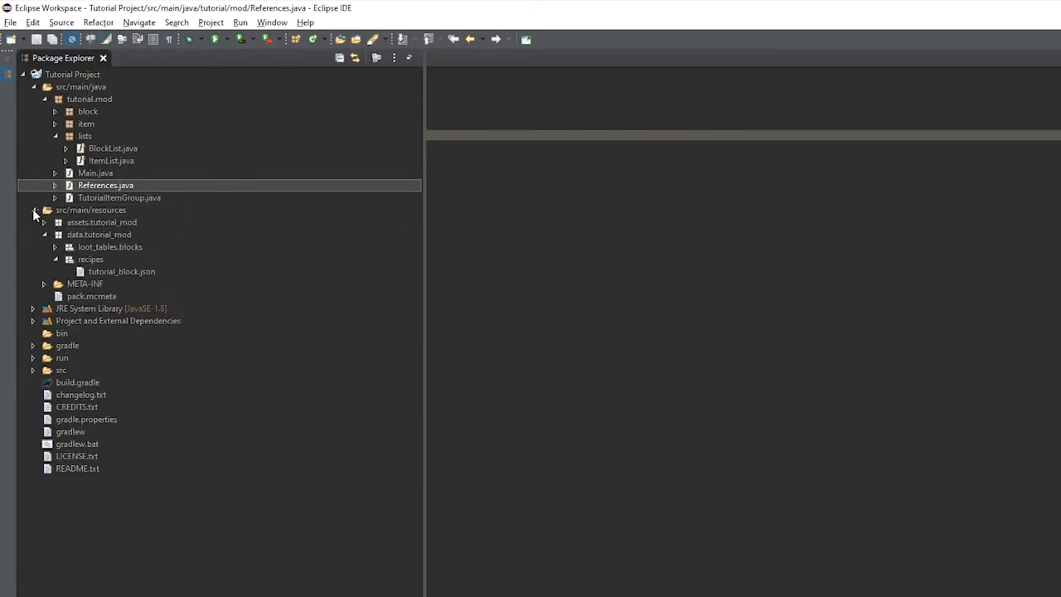
right_click(89, 259)
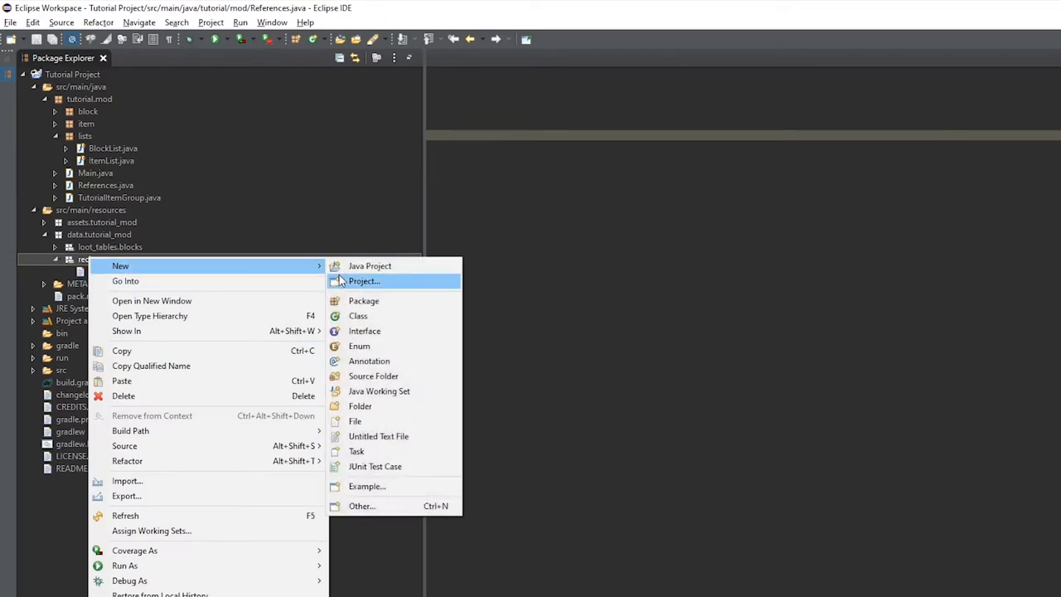
left_click(355, 421)
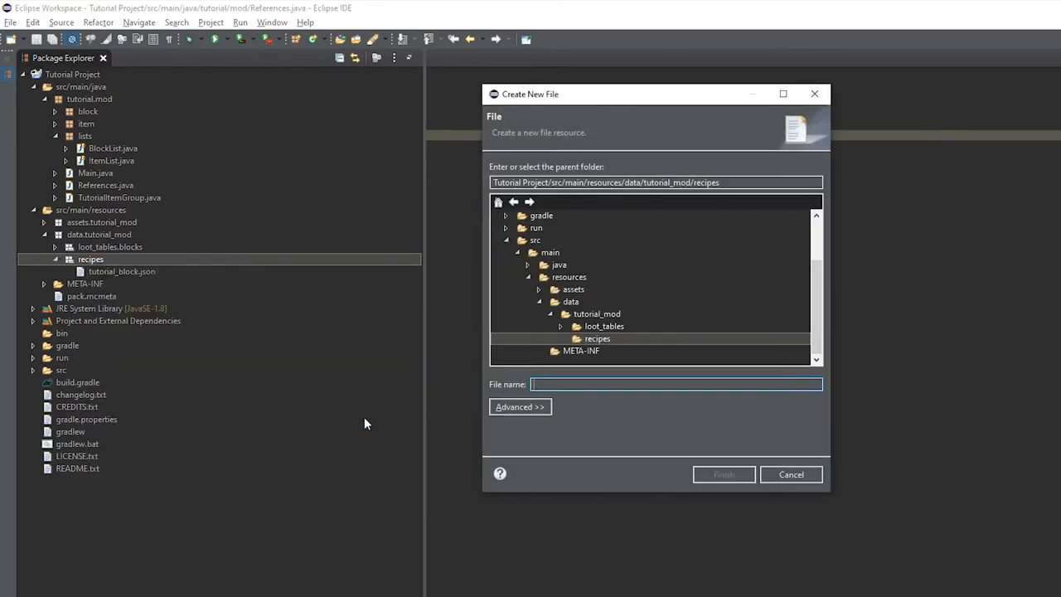
type("tutorial_ingot")
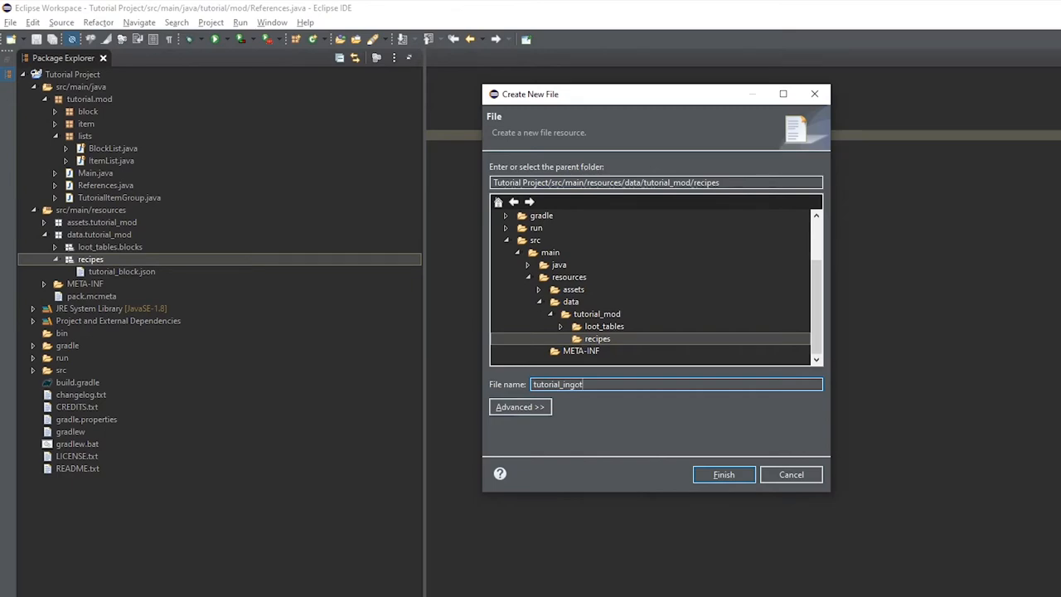
left_click(723, 475)
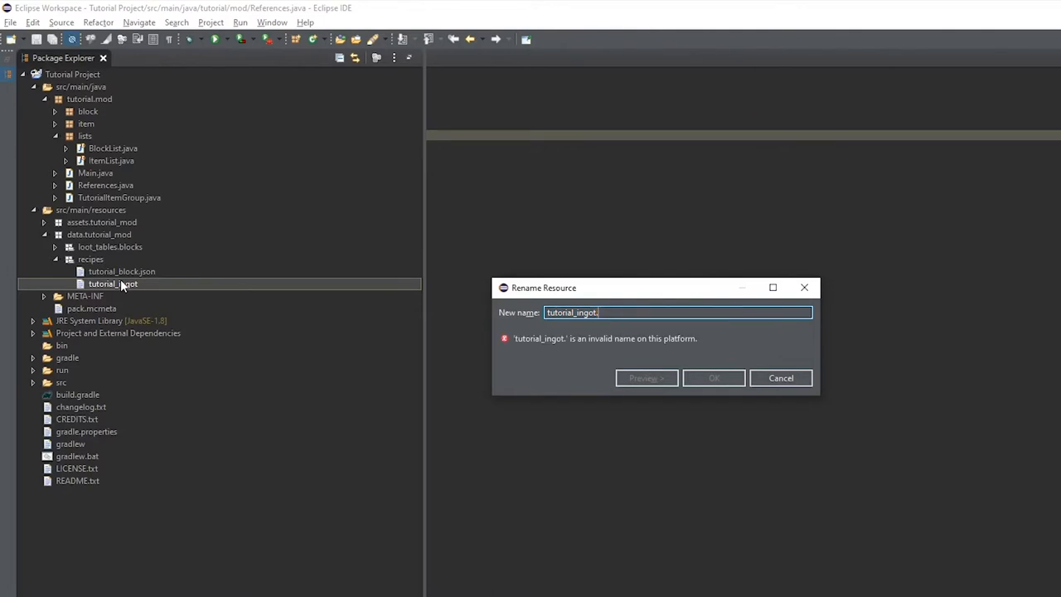
Rename the new file to tutorial_ingot.json
type("json")
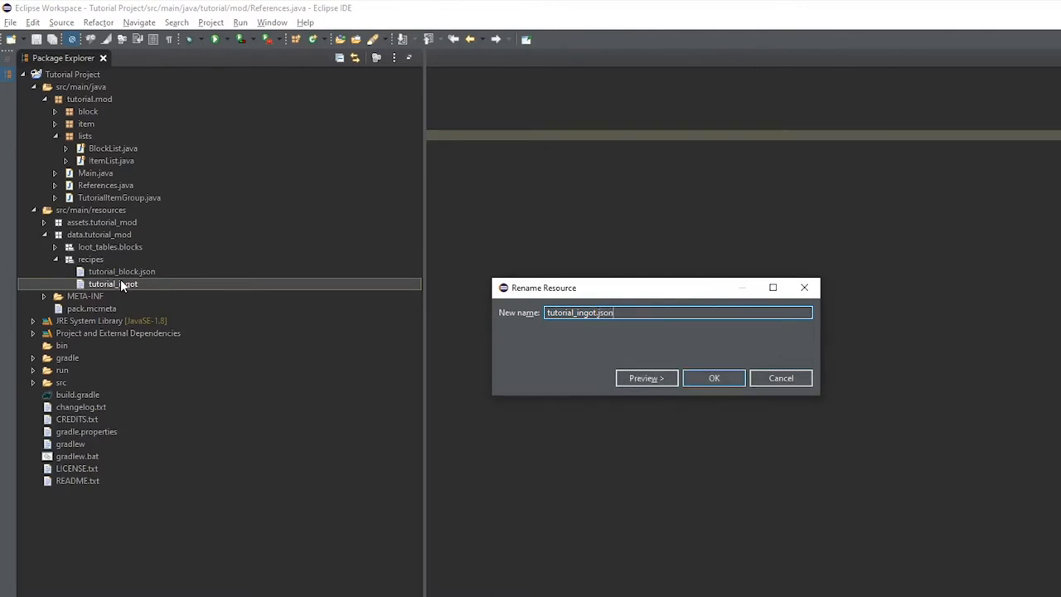
left_click(712, 378)
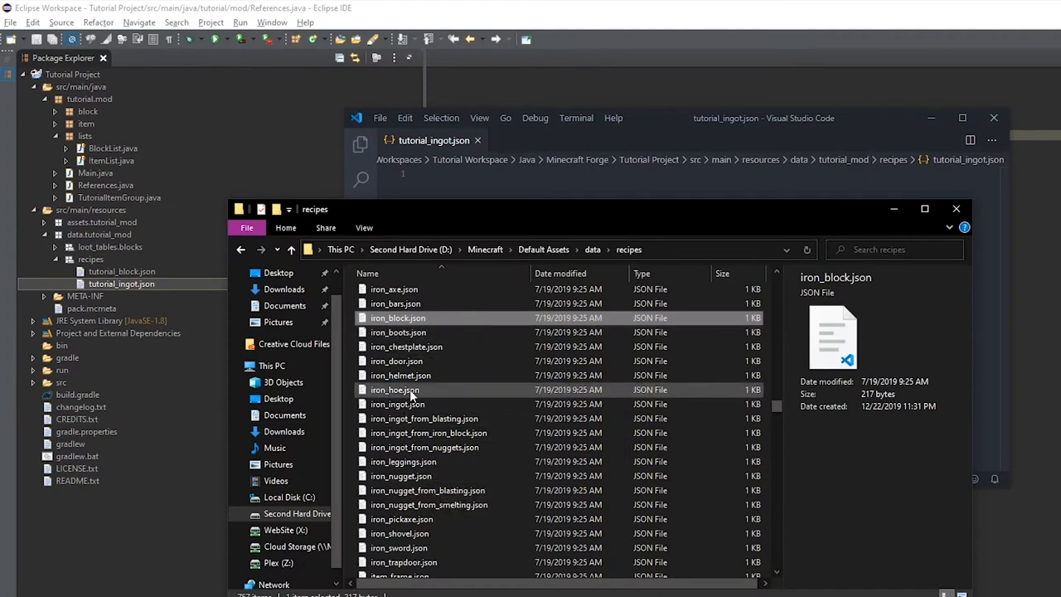
mouse_move(427, 519)
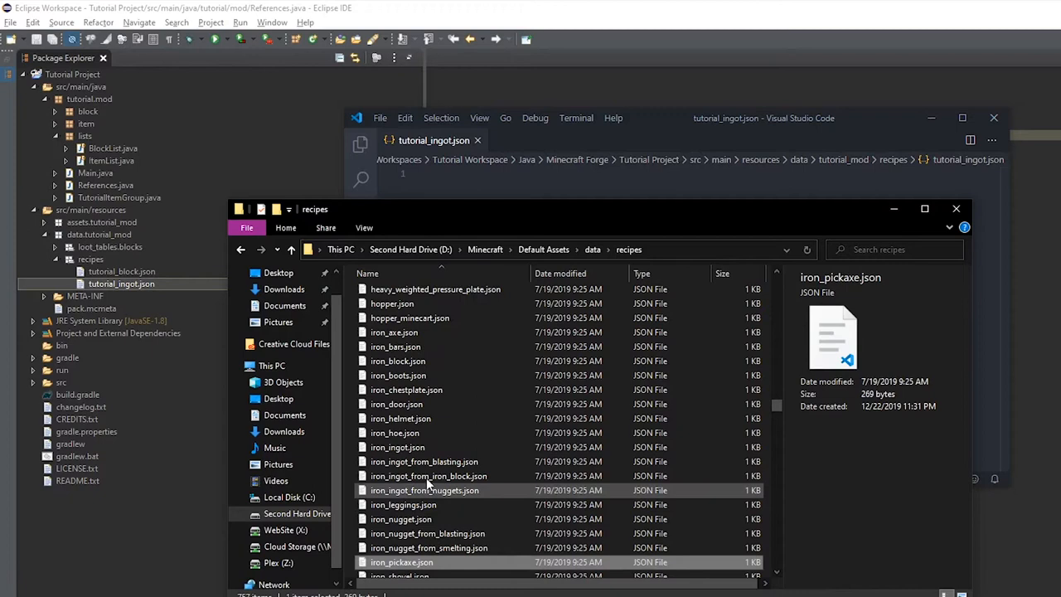
mouse_move(428, 491)
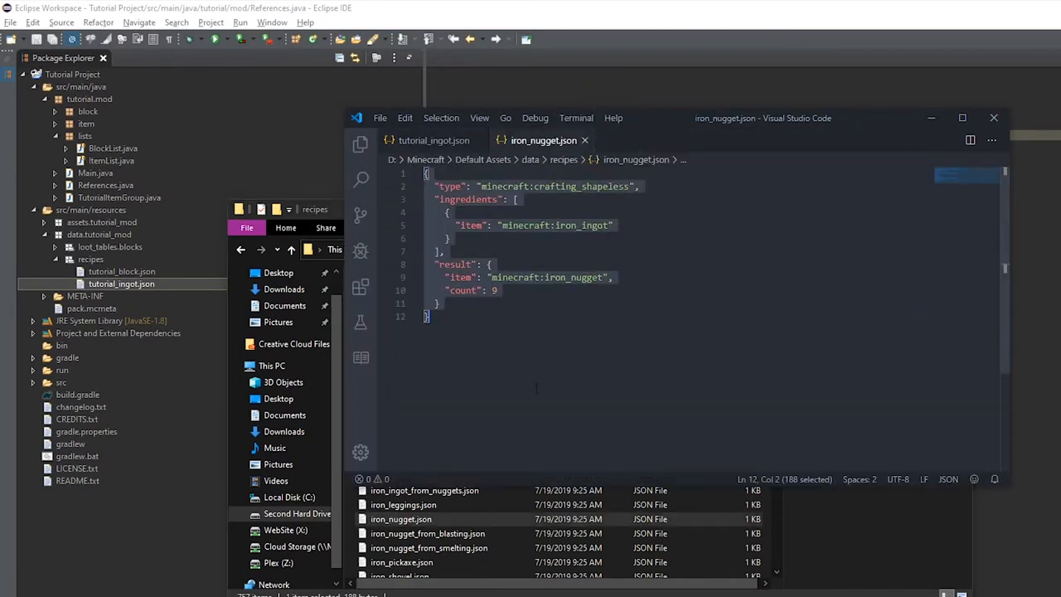
Set the shapeless recipe's ingredient to tutorial_mod:tutorial_block and its result to tutorial_mod:tutorial_ingot
left_click(431, 140)
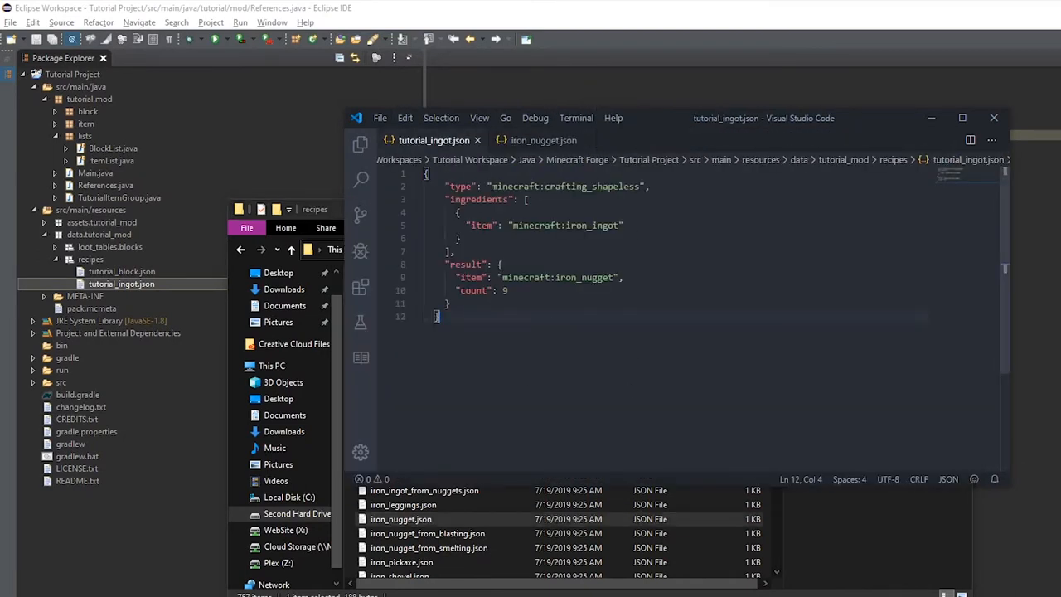
double_click(610, 186)
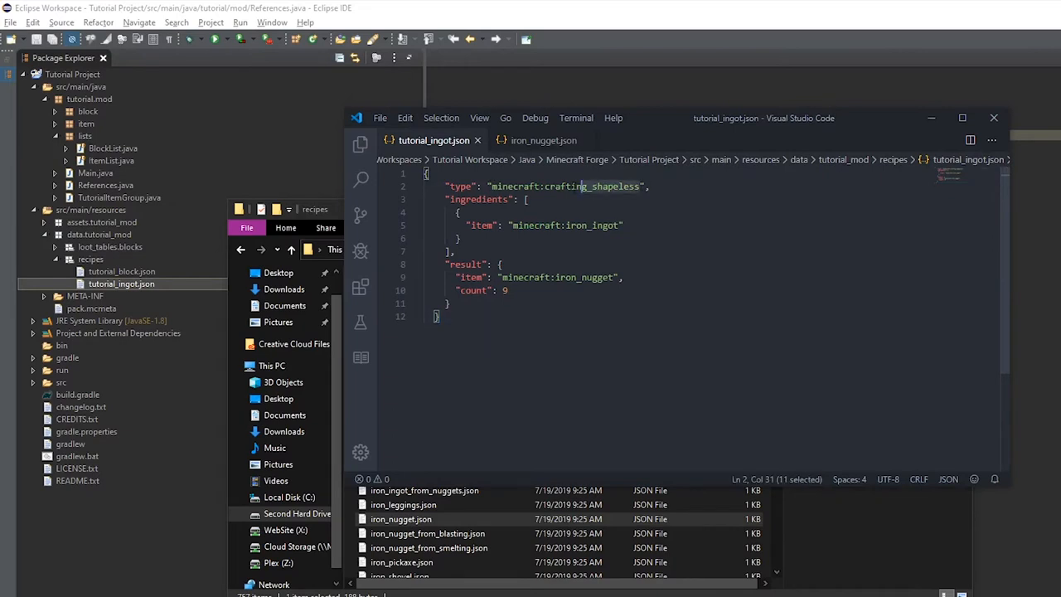
double_click(565, 225)
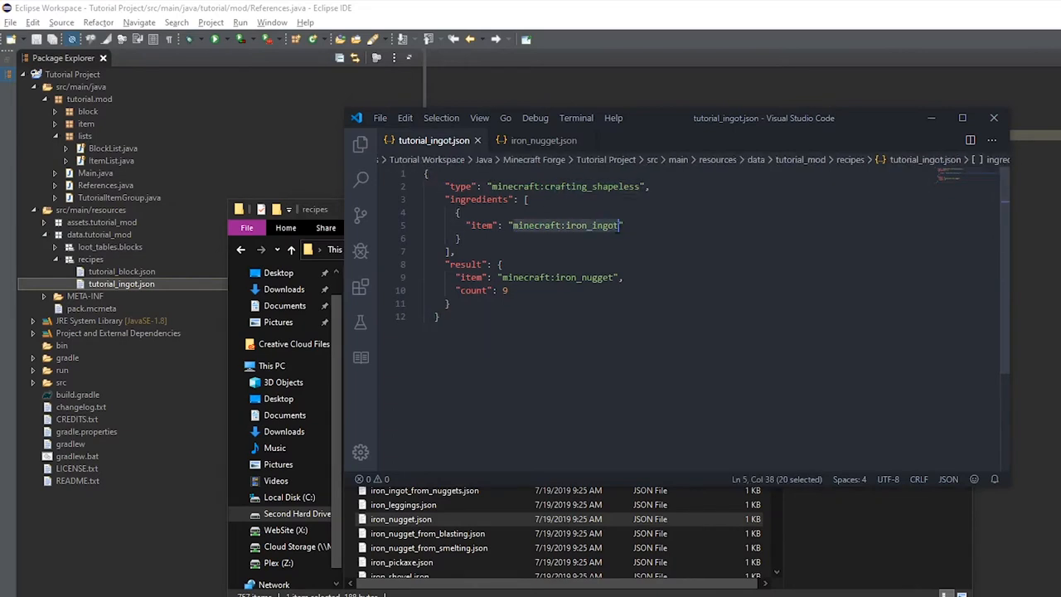
type("tutorial_mod\"")
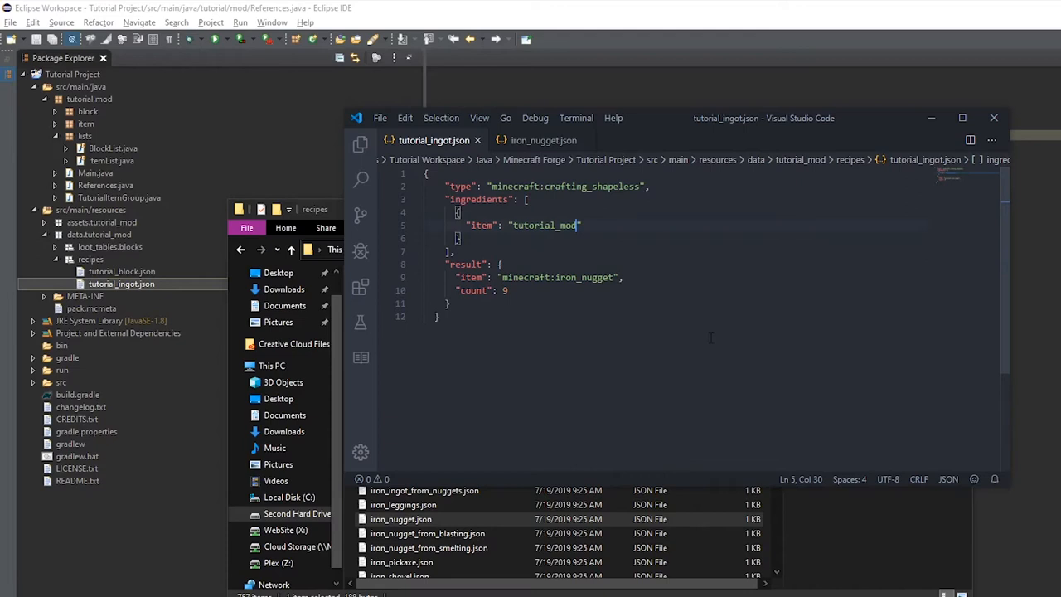
type(":tutorial_ingot")
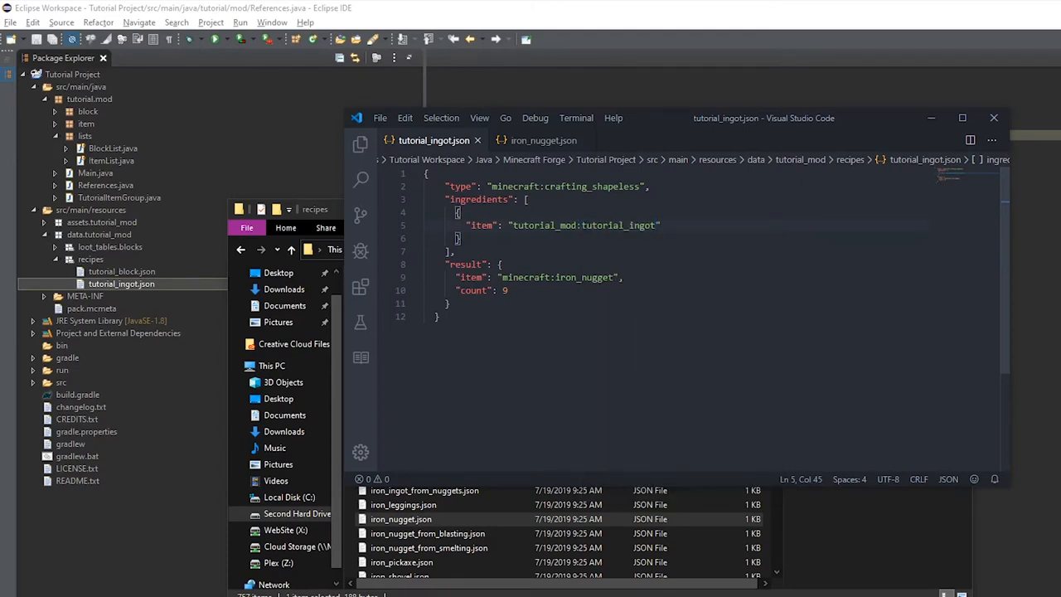
key("Win+v")
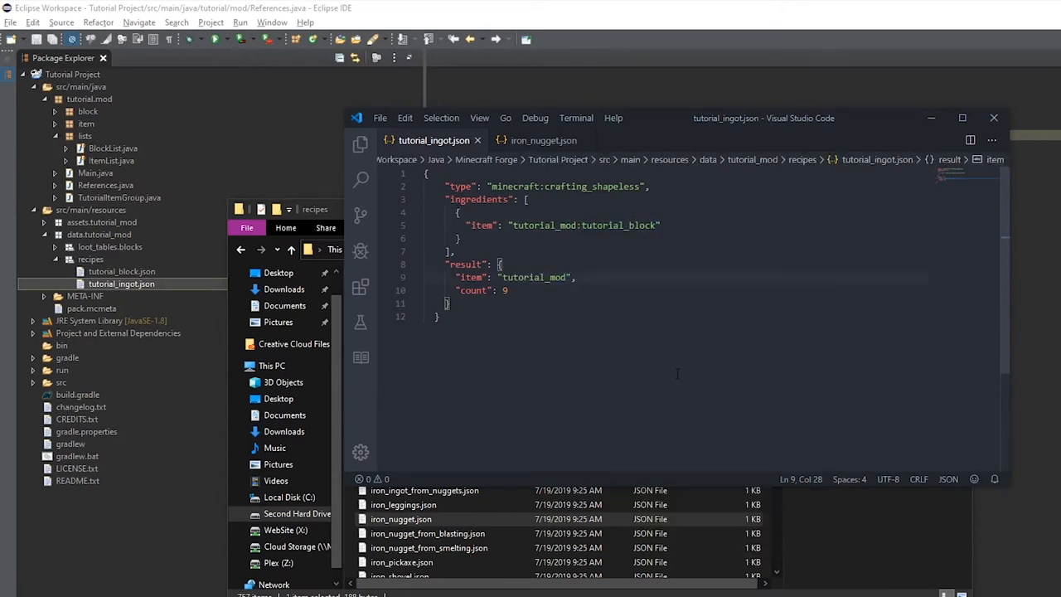
type("tutorial_ingot")
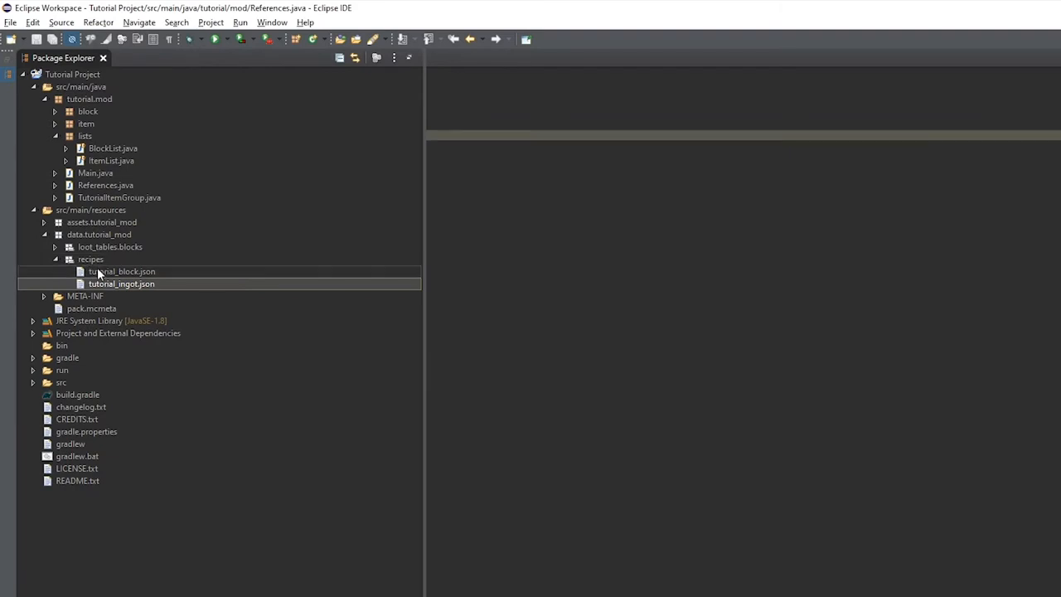
Create tutorial_ingot_furnace.json in the recipes folder and open it in VS Code
right_click(89, 258)
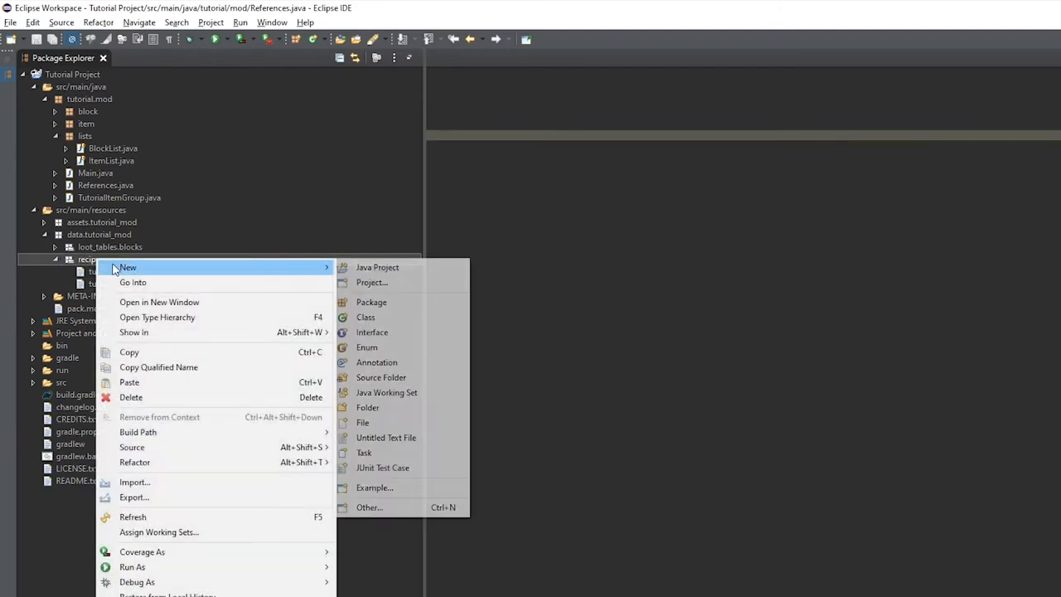
left_click(363, 423)
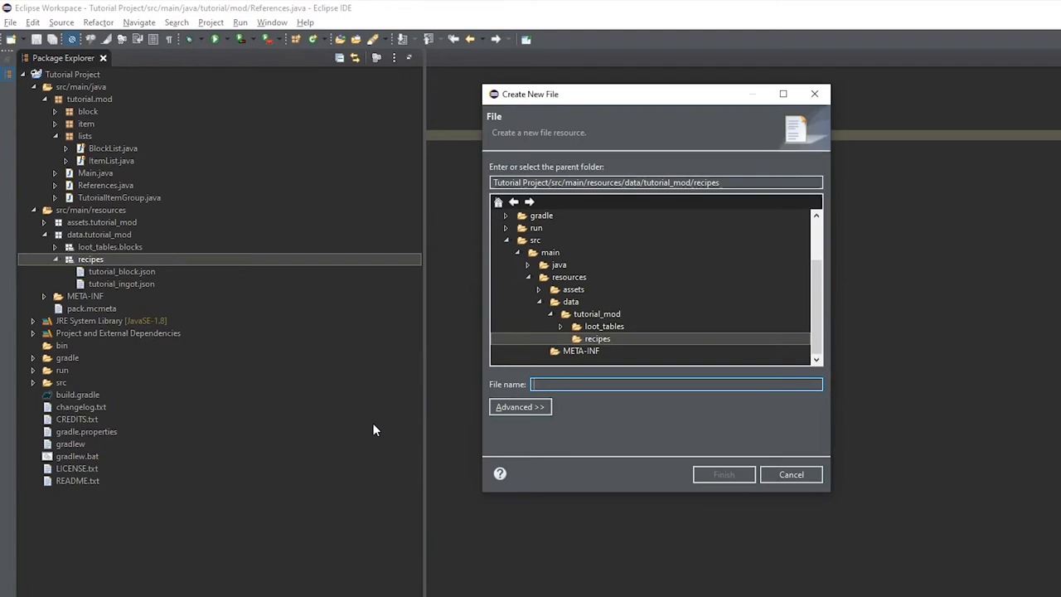
type("tutorial_ingot_furna")
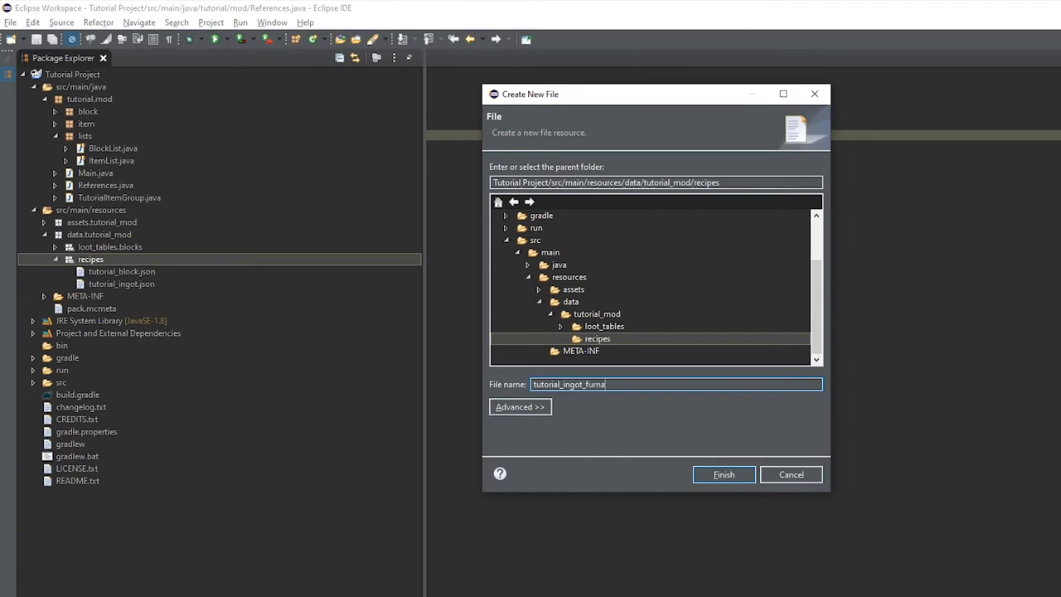
left_click(722, 475)
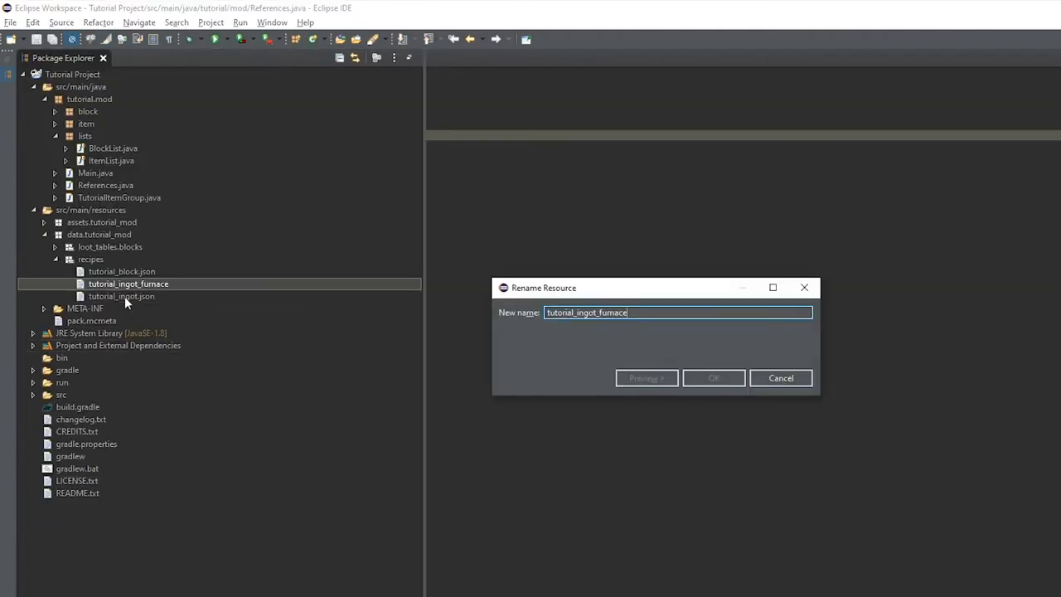
left_click(713, 378)
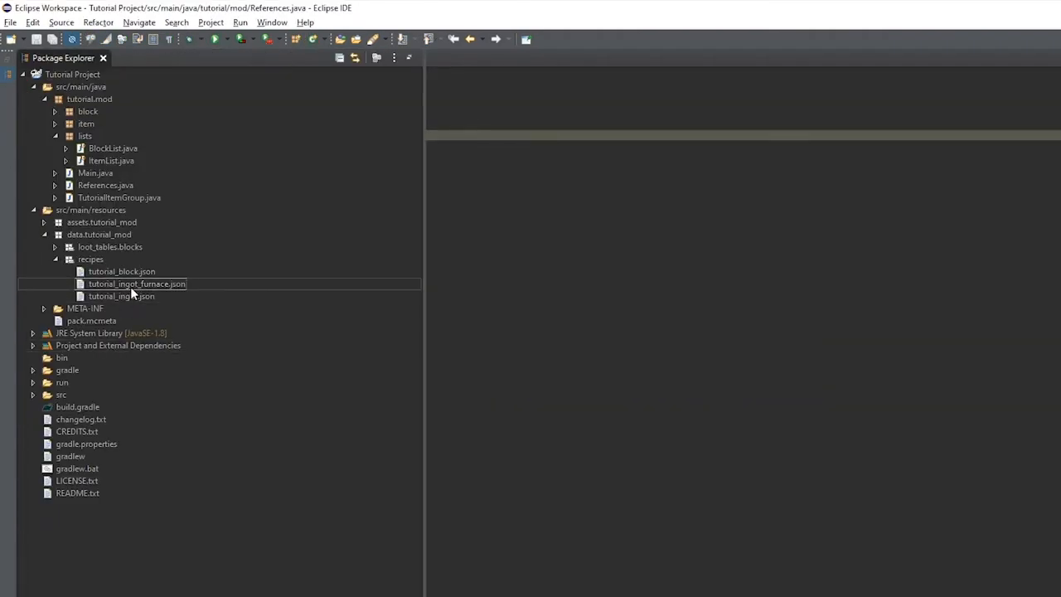
double_click(136, 284)
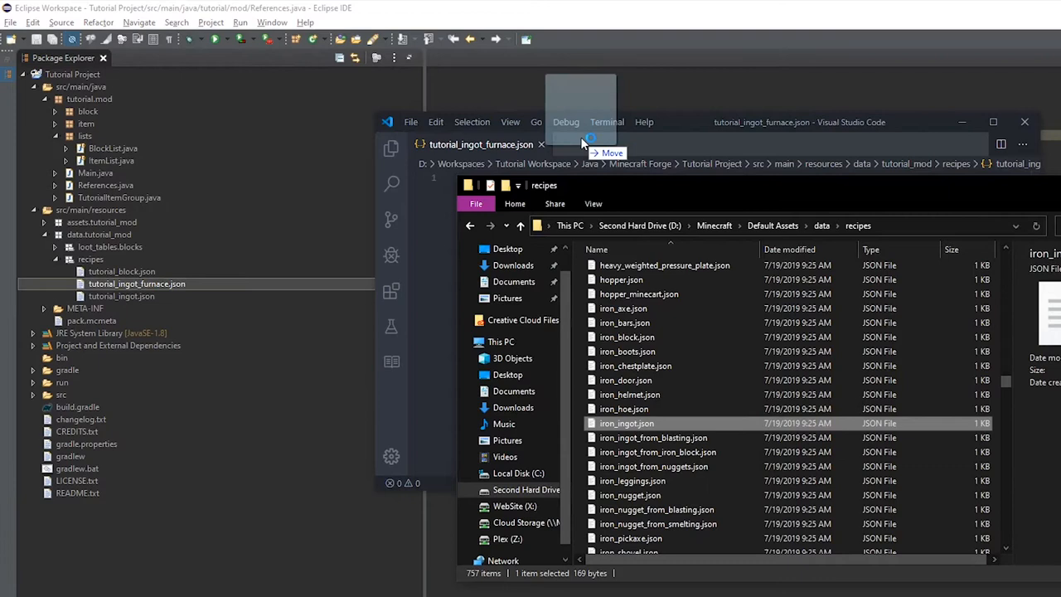
Copy the vanilla iron_ingot.json smelting recipe into tutorial_ingot_furnace.json
double_click(626, 423)
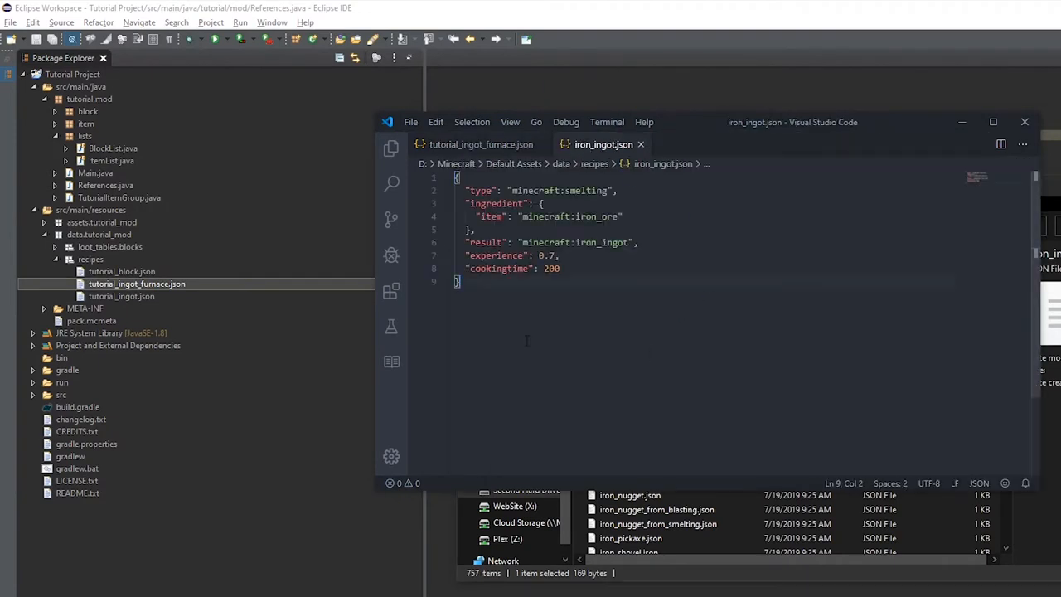
left_click(481, 145)
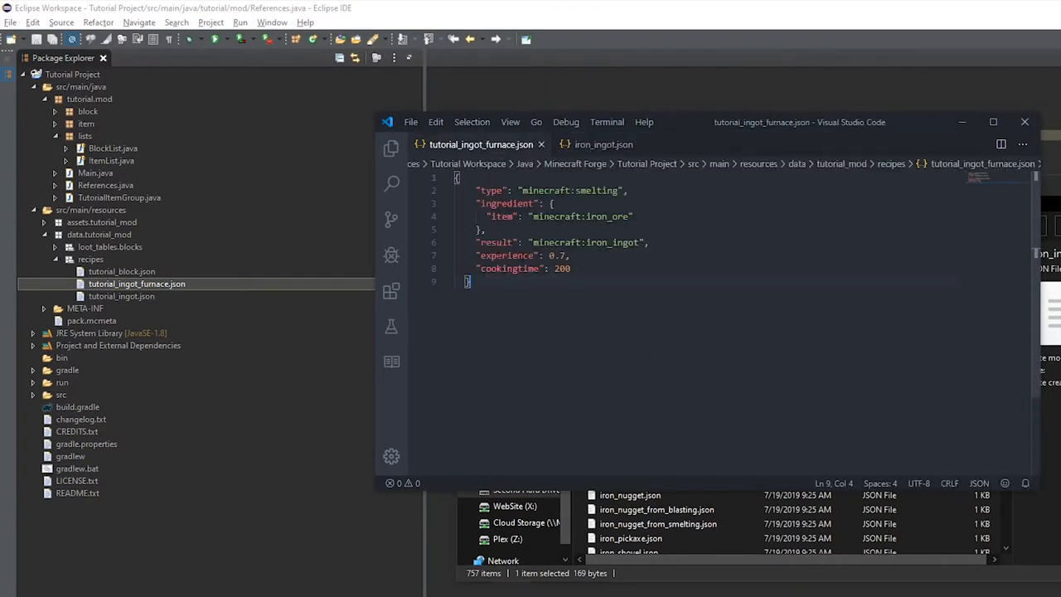
left_click(653, 242)
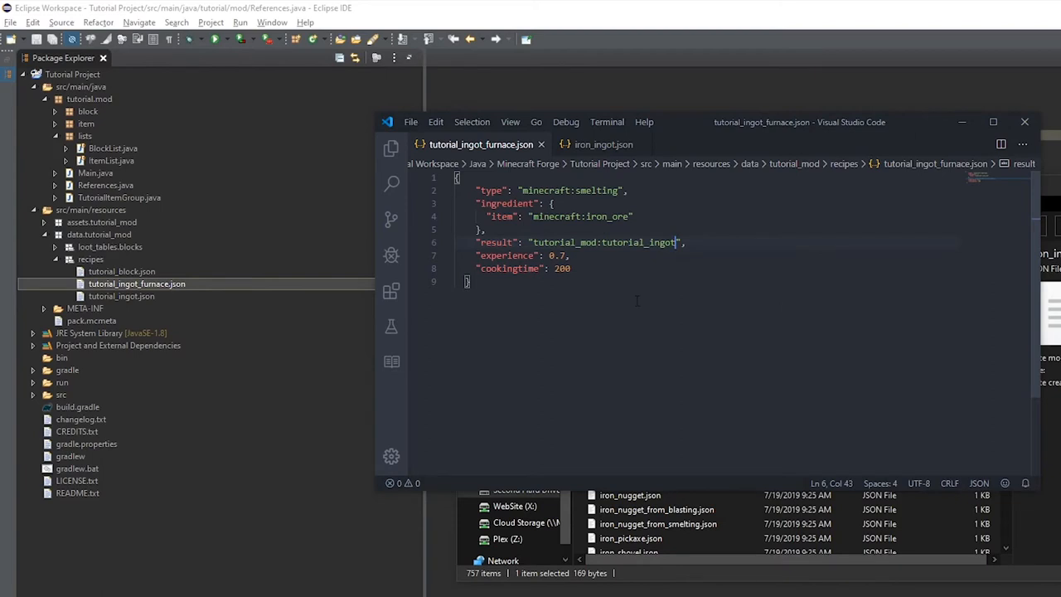
Change the smelting ingredient to tutorial_mod:tutorial_ore and the result to tutorial_mod:tutorial_ingot
double_click(581, 216)
type("dirt")
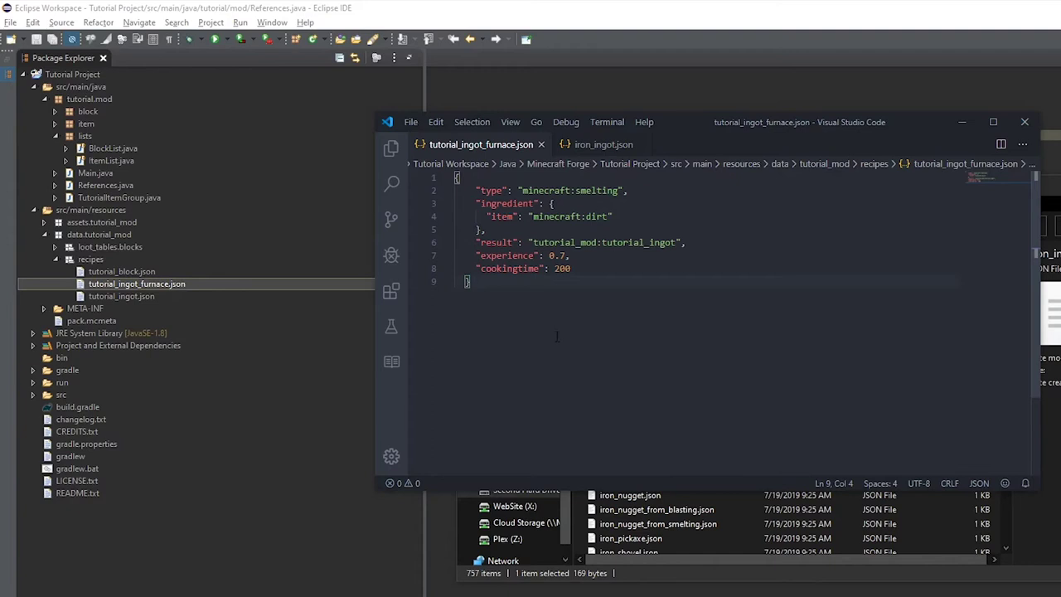
mouse_move(703, 123)
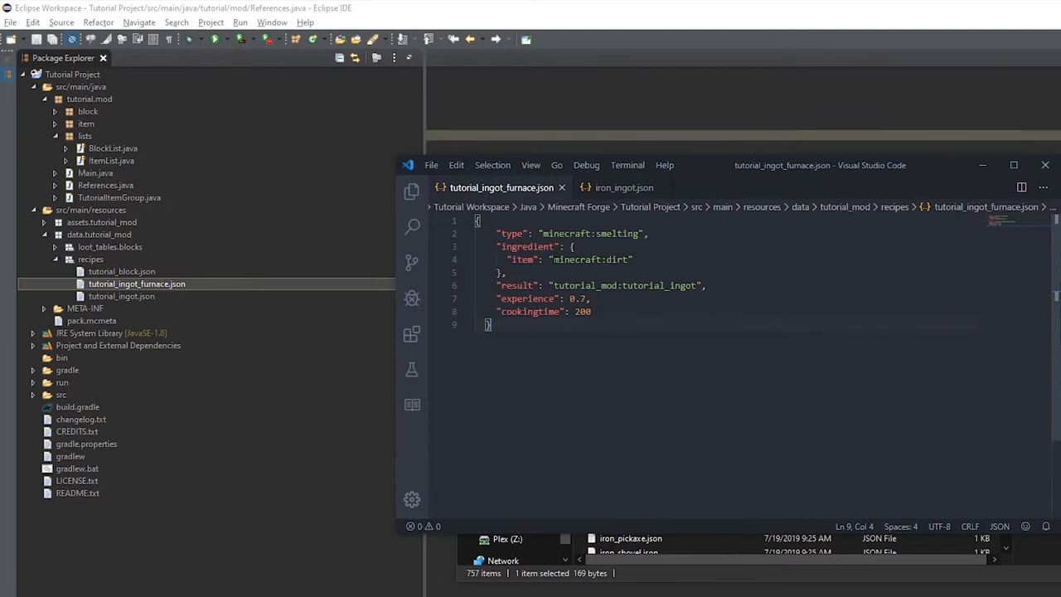
key("Win+V")
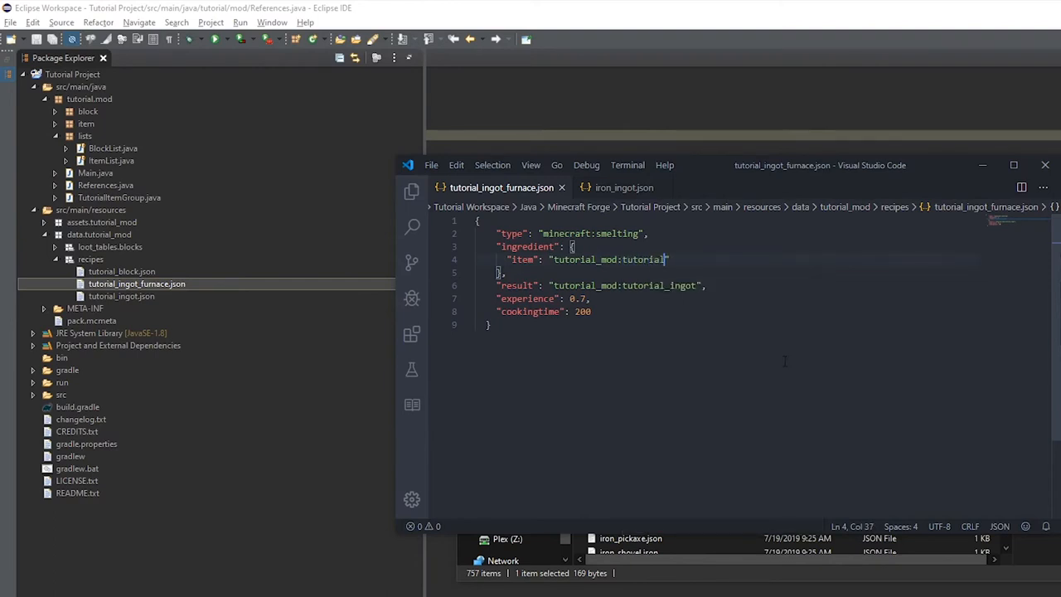
type("_ore")
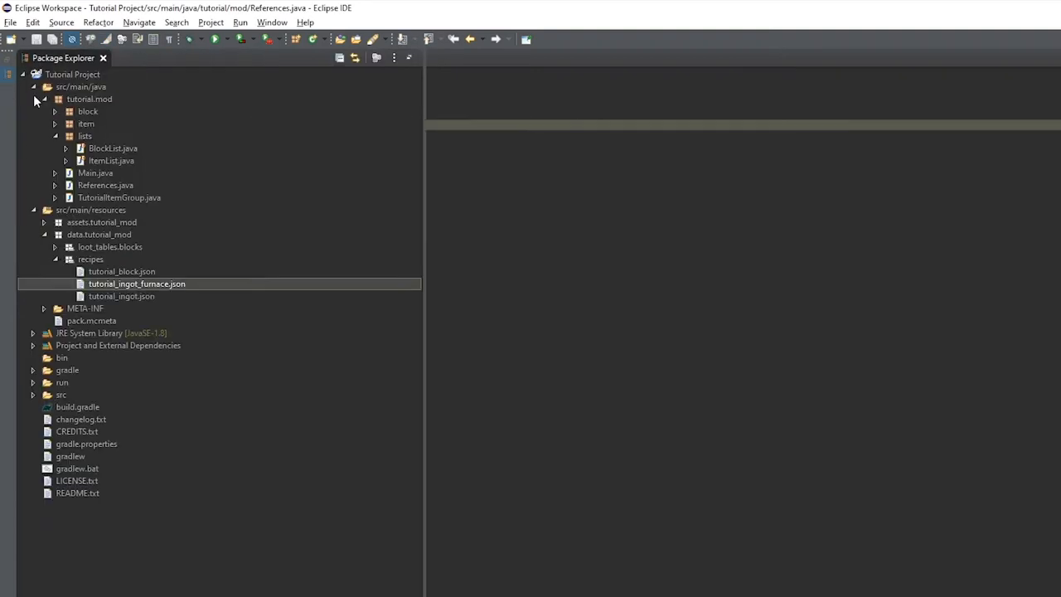
Declare tutorial_ore(new BlockBase("tutorial_ore", ...)) under tutorial_block in BlockList.java and save
double_click(113, 148)
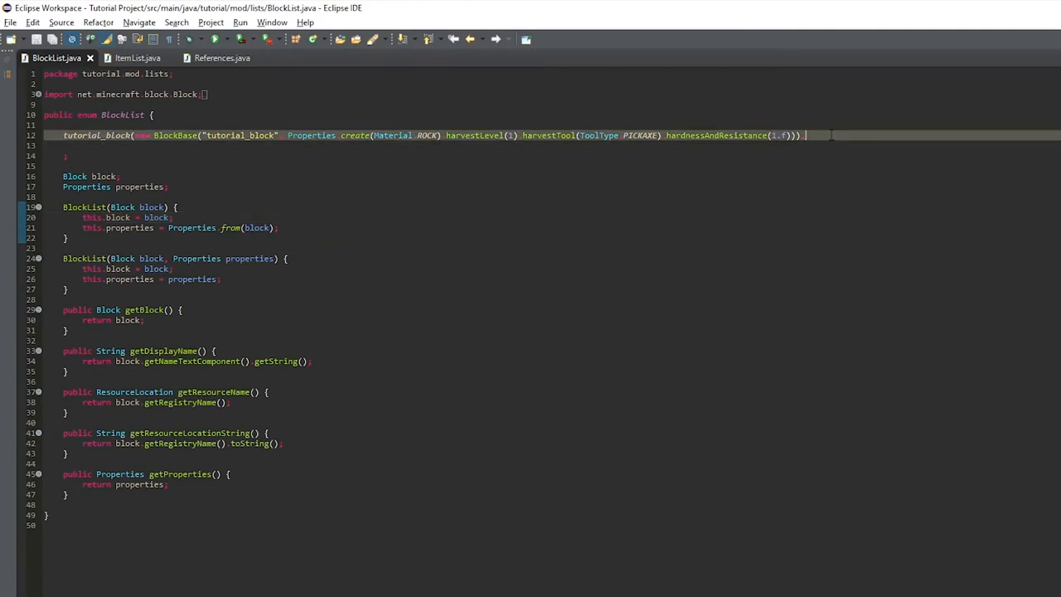
key("Enter")
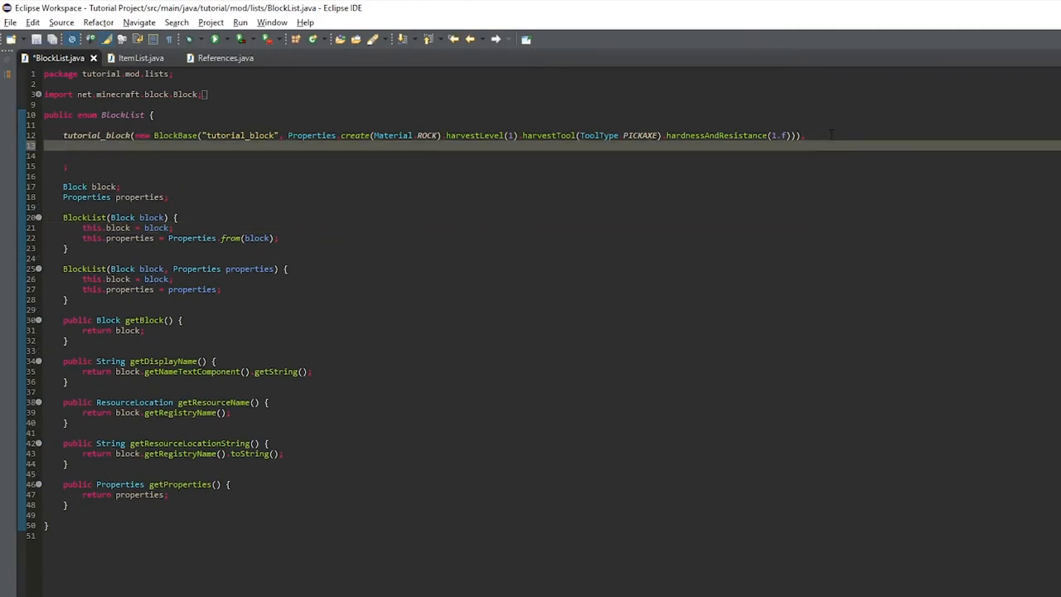
type("tutorial")
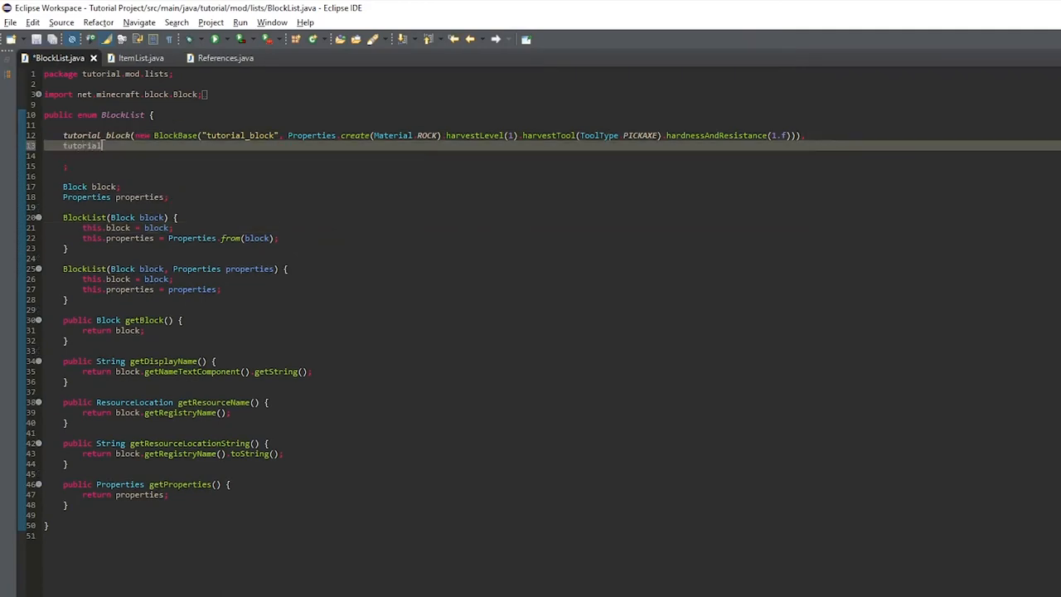
type("_ore(new")
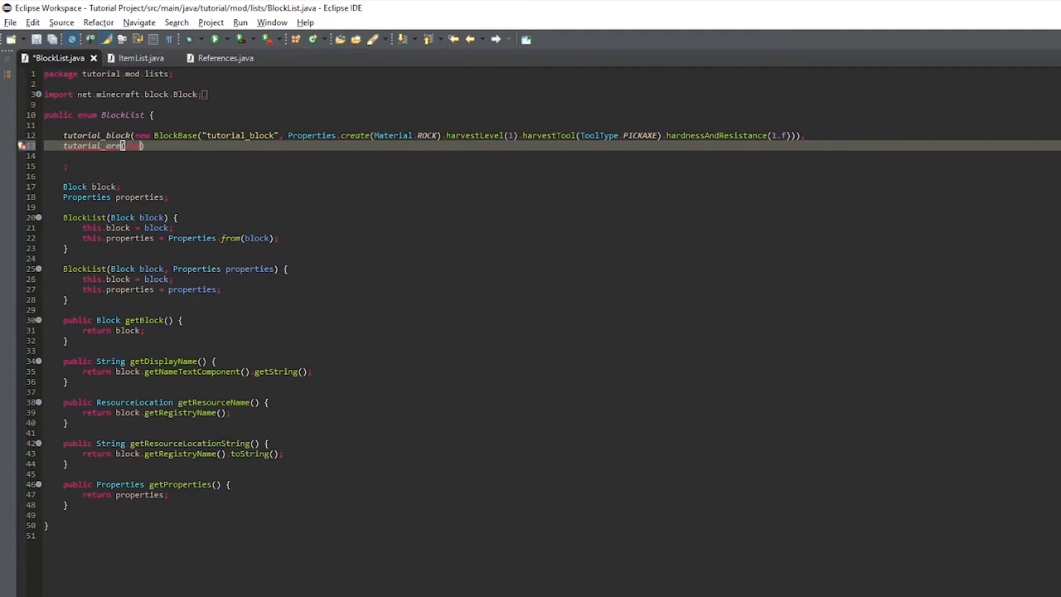
type("BlockBase(\"")
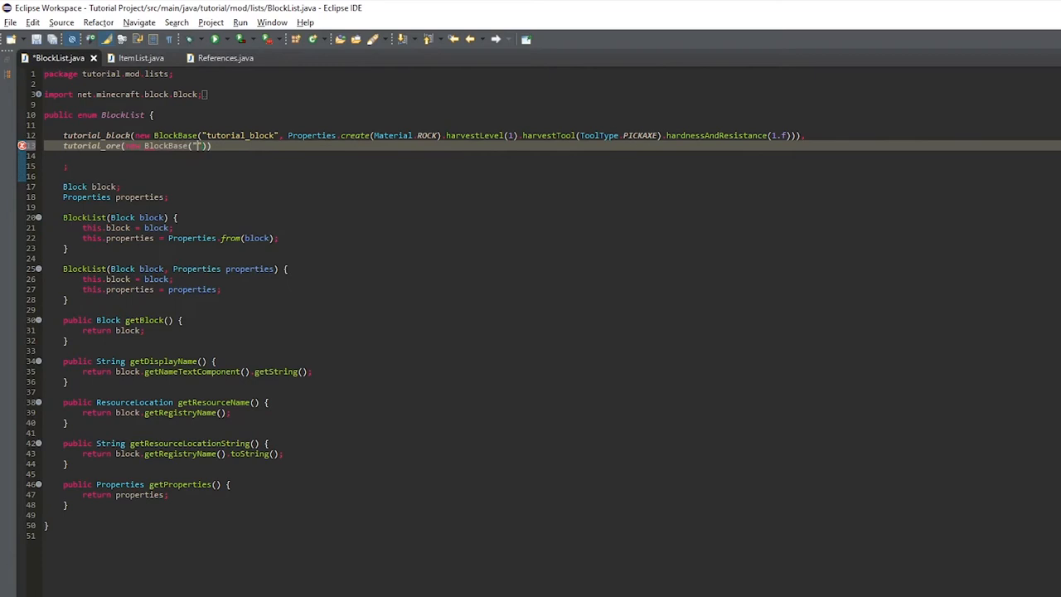
type("tutorial_ore")
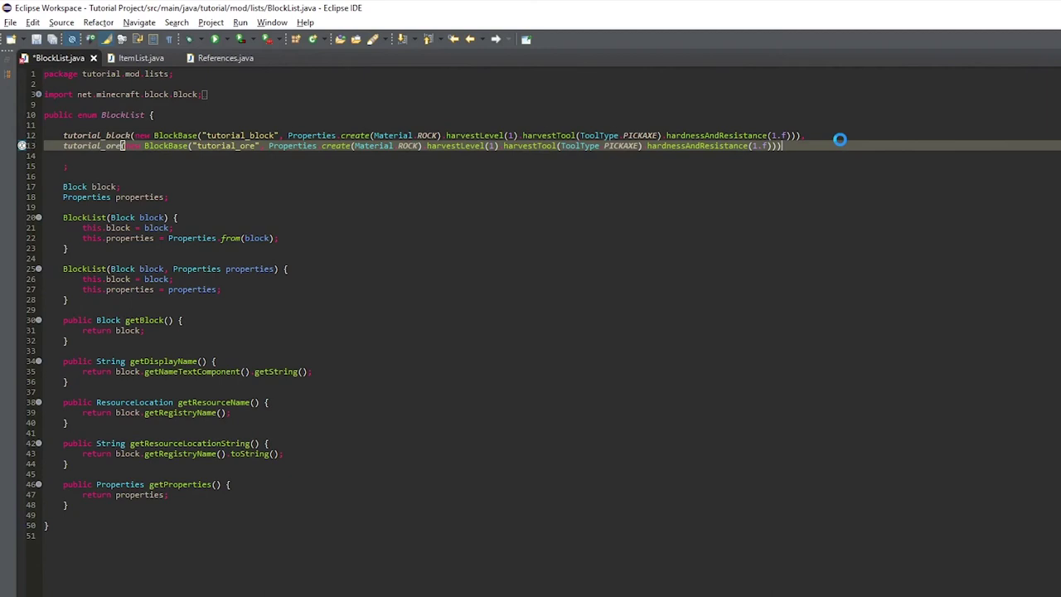
key("ctrl+s")
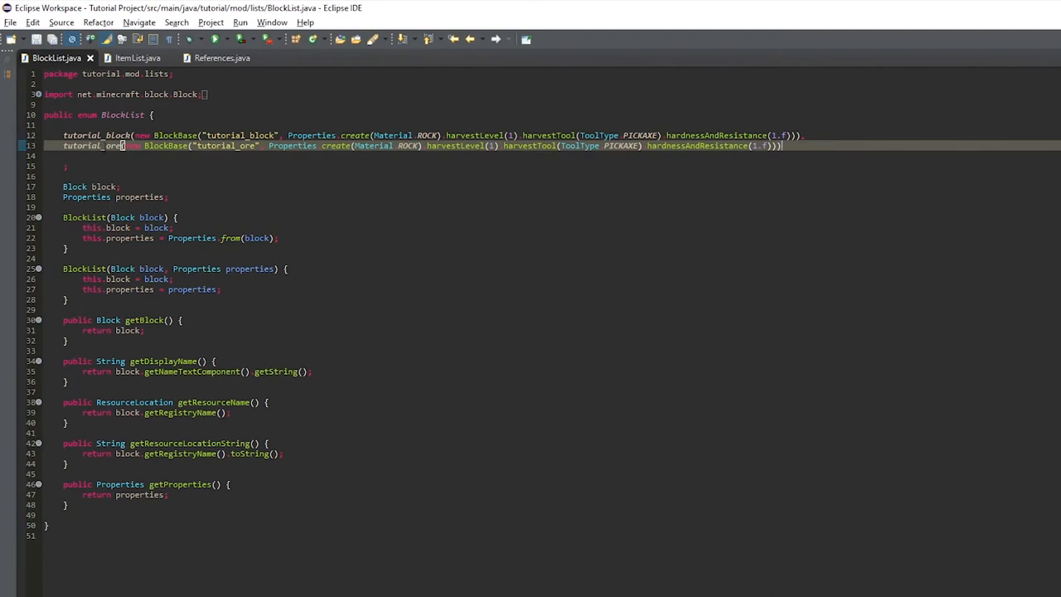
double_click(225, 146)
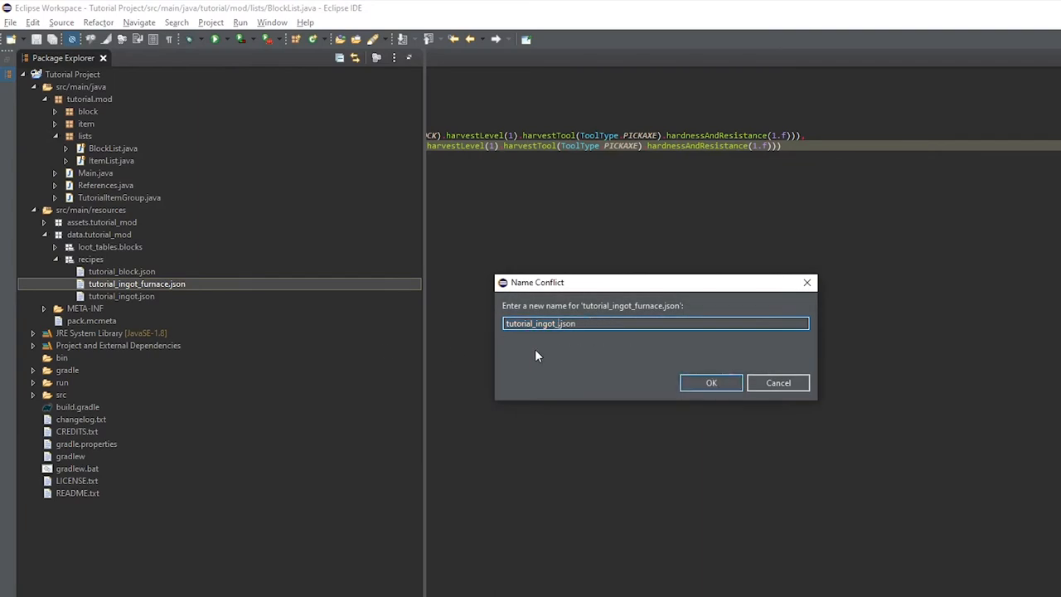
Copy the furnace recipe as tutorial_ingot_blast.json and change its type to minecraft:blasting
left_click(710, 381)
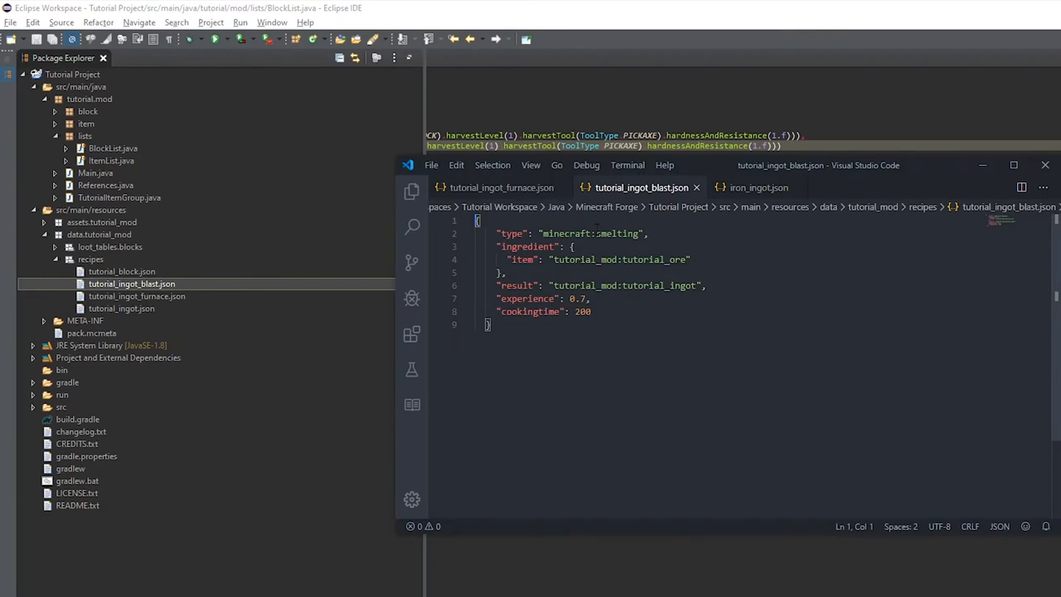
type("ba")
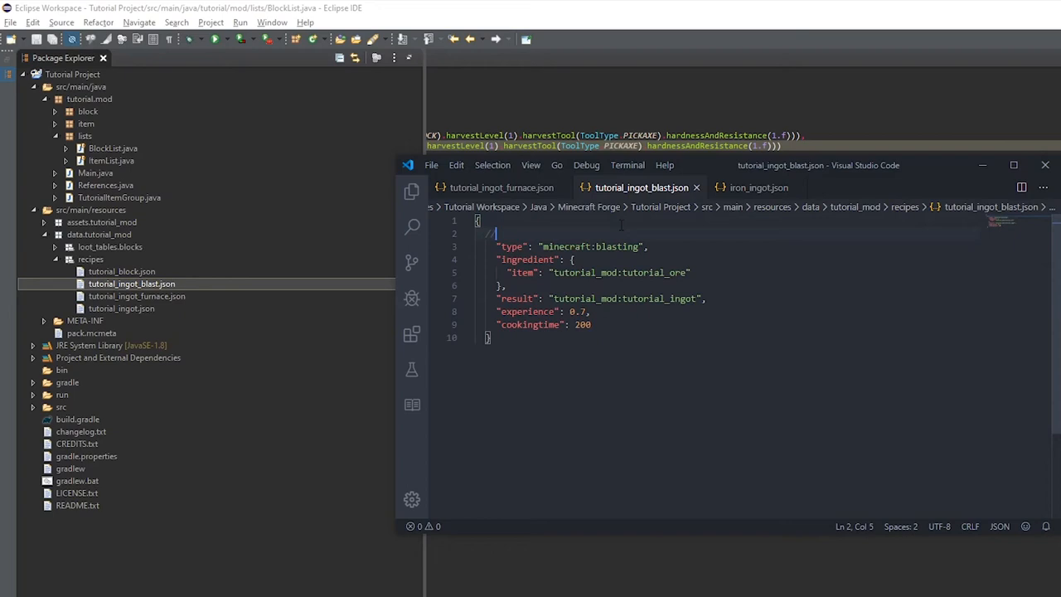
type("//smelting, blasting, smoking")
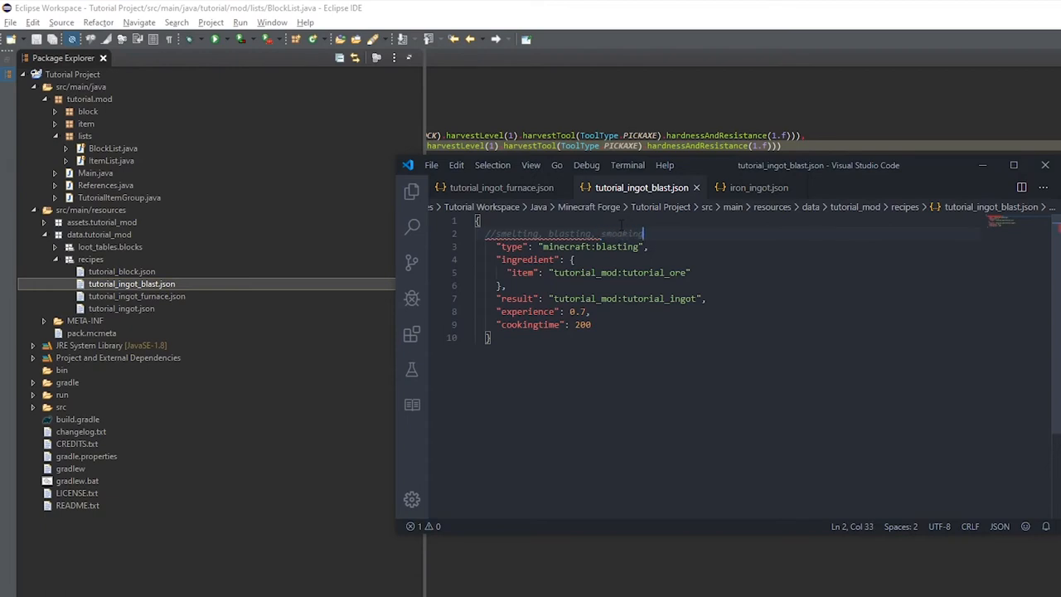
left_click_drag(547, 232, 643, 232)
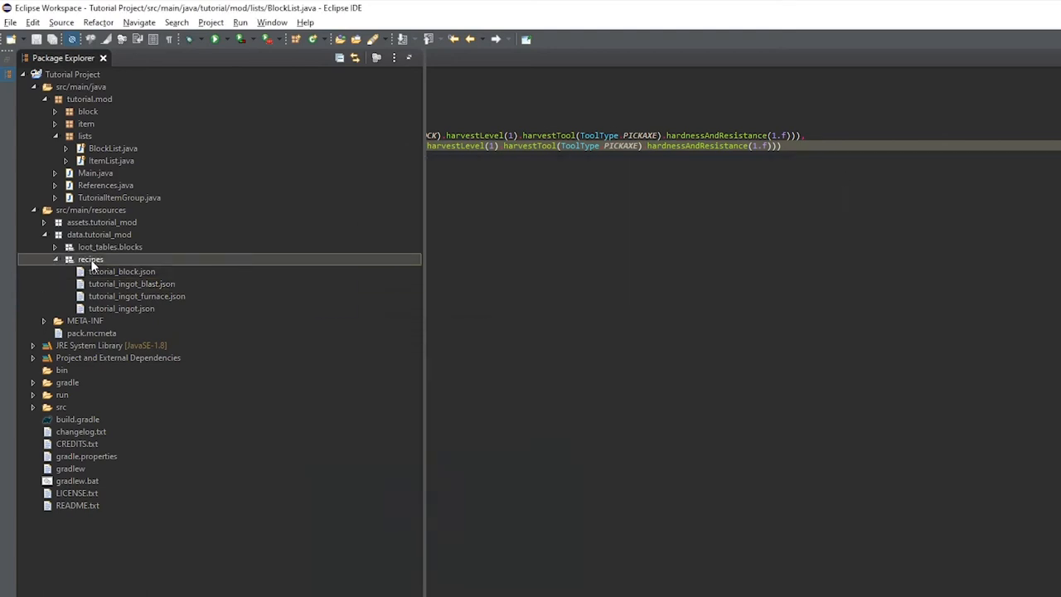
Expand loot_tables.blocks and bring up the Gradle Tasks view
left_click(56, 245)
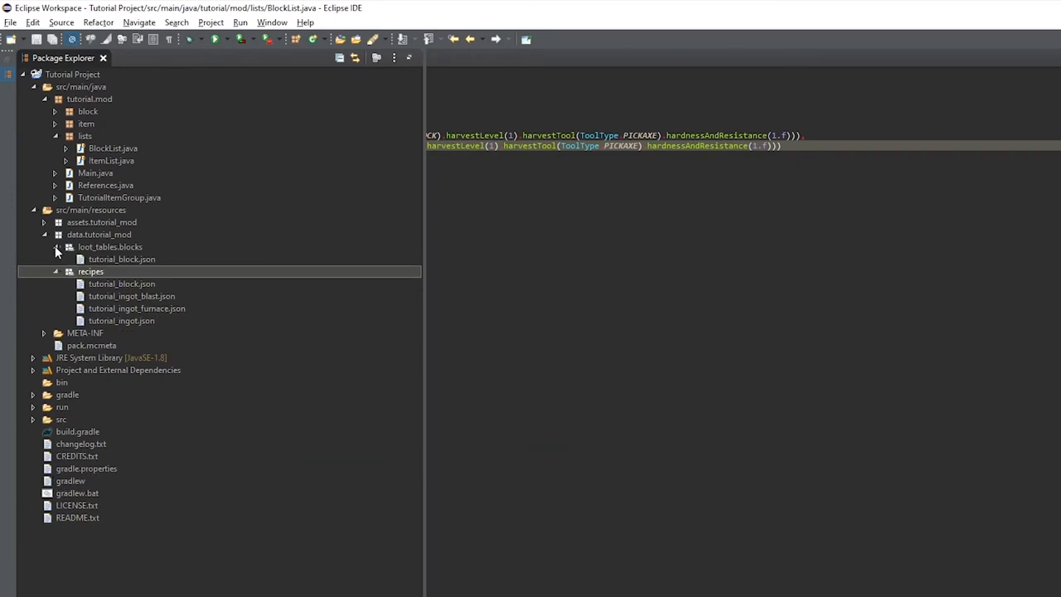
left_click(56, 245)
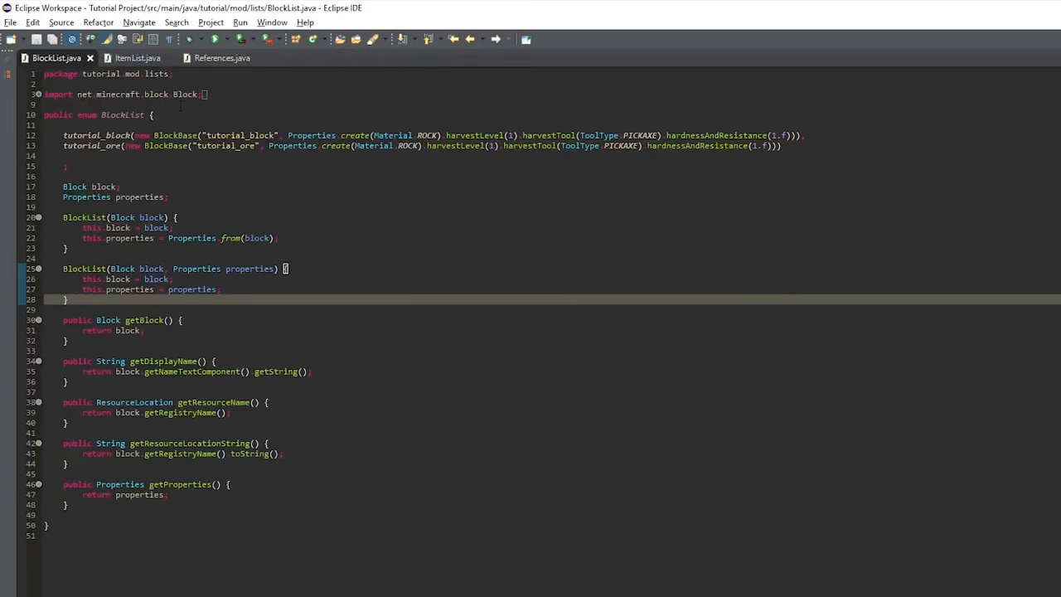
left_click(212, 39)
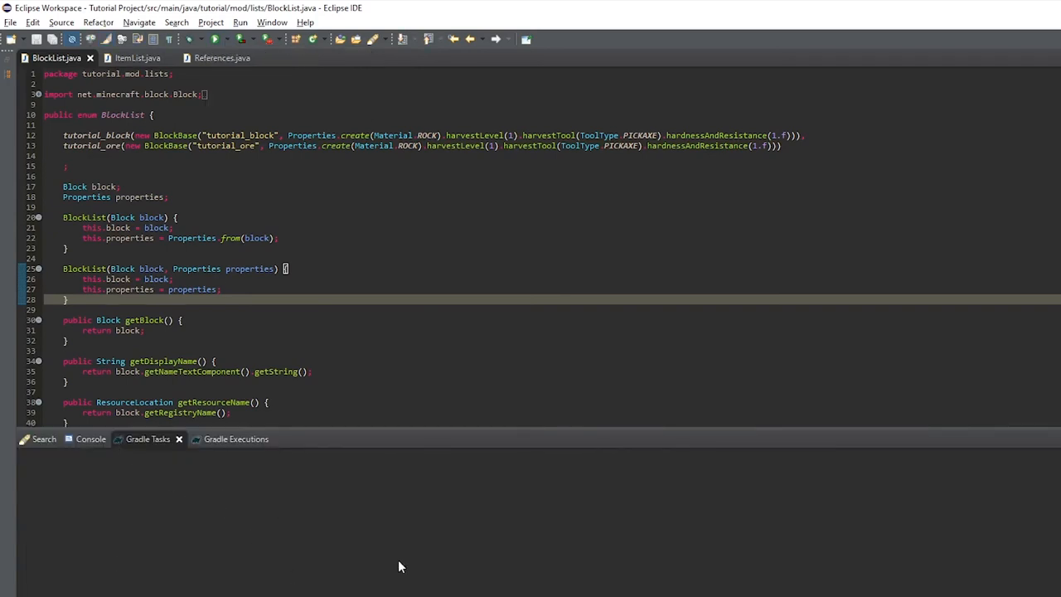
Launch the Tutorial Project - runClient configuration from the Run dropdown
left_click(218, 40)
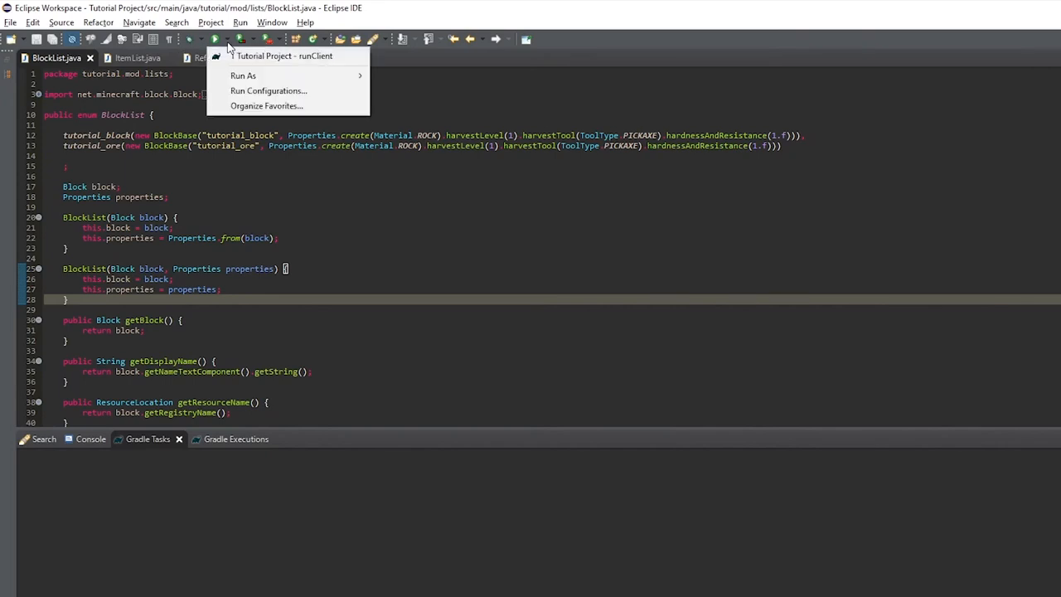
left_click(291, 57)
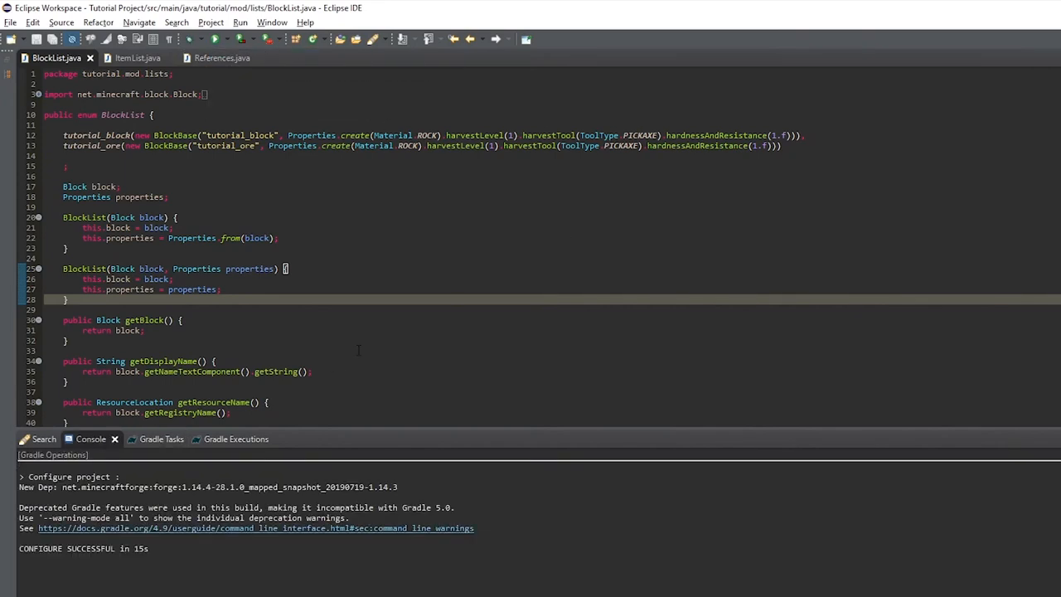
left_click(223, 439)
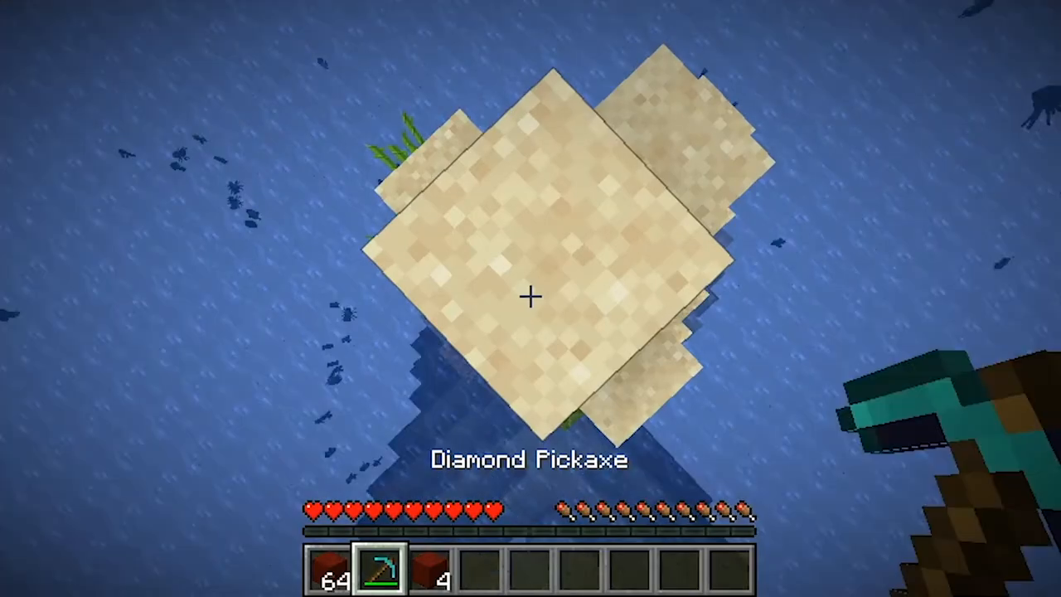
Take a Furnace, a Blast Furnace and a stack of coal from the creative inventory into the hotbar
key("e")
type("/")
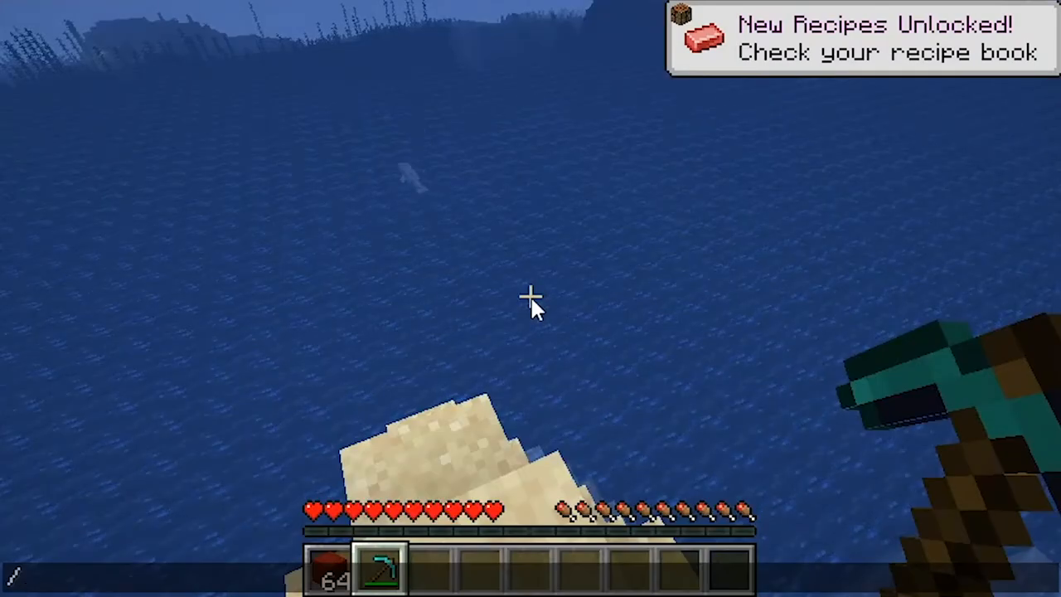
key("e")
type("fu")
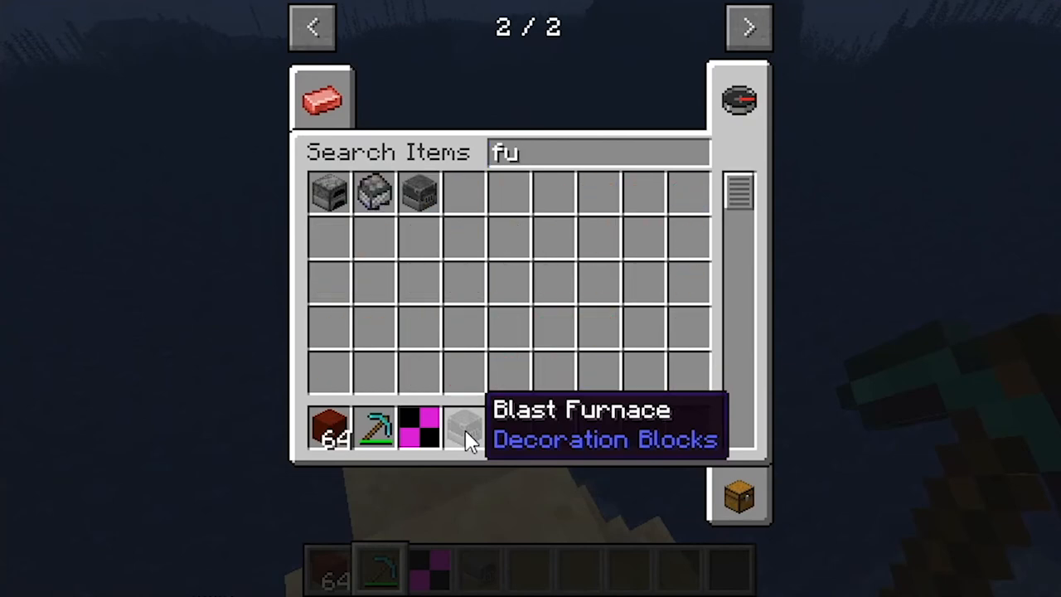
type("r")
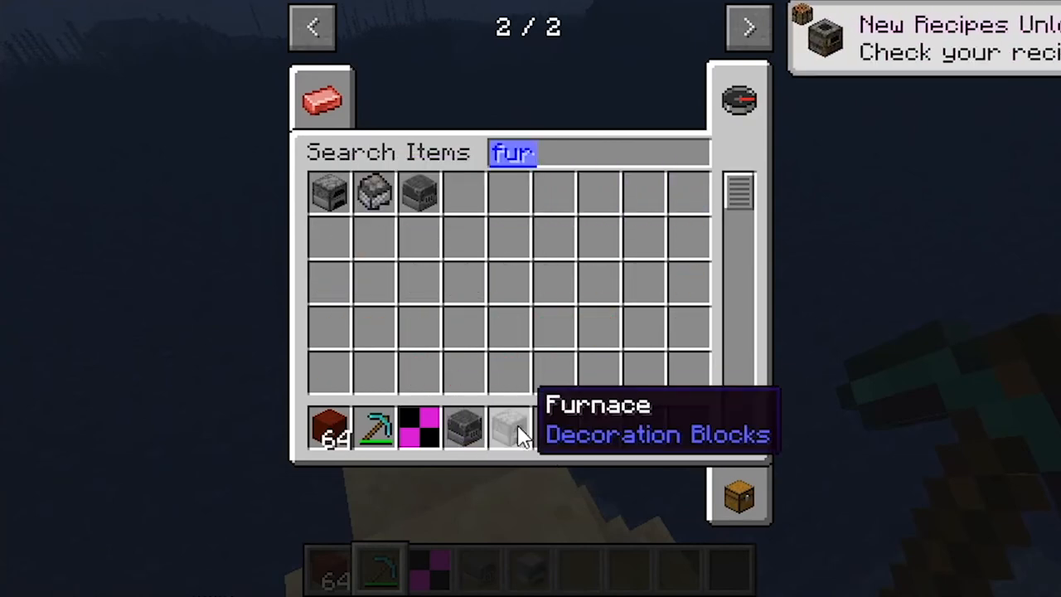
type("coal")
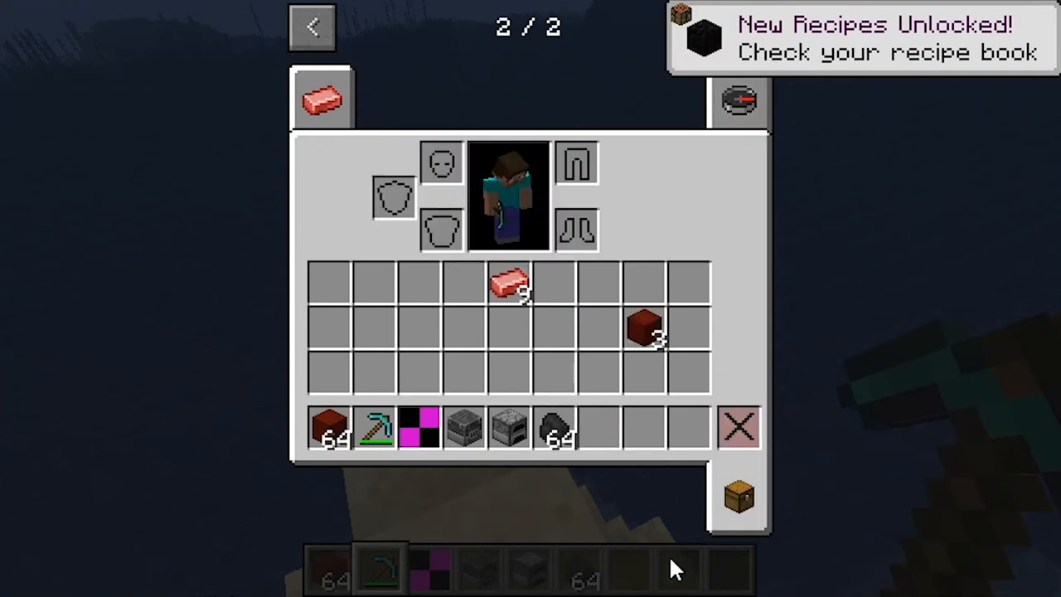
key("Escape")
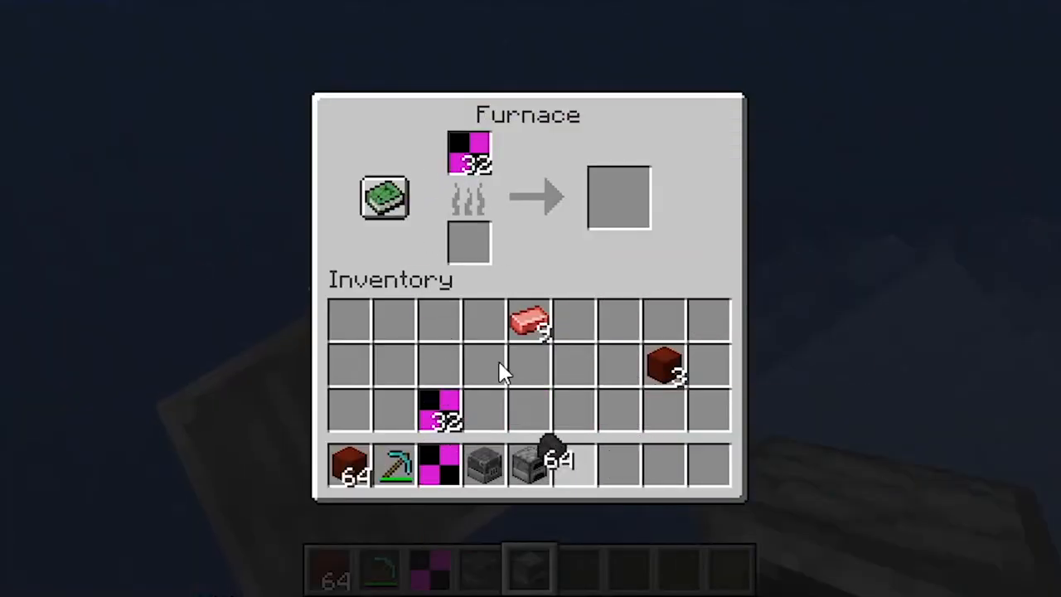
Smelt tutorial_ore into a Tutorial Ingot, collect it, then bring up the game menu
key("Escape")
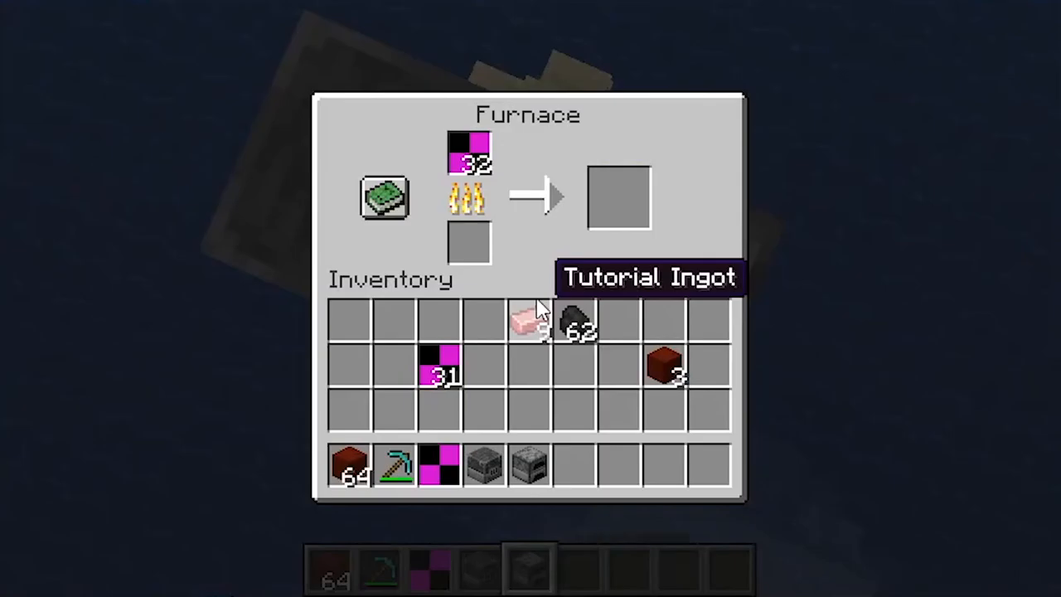
mouse_move(700, 252)
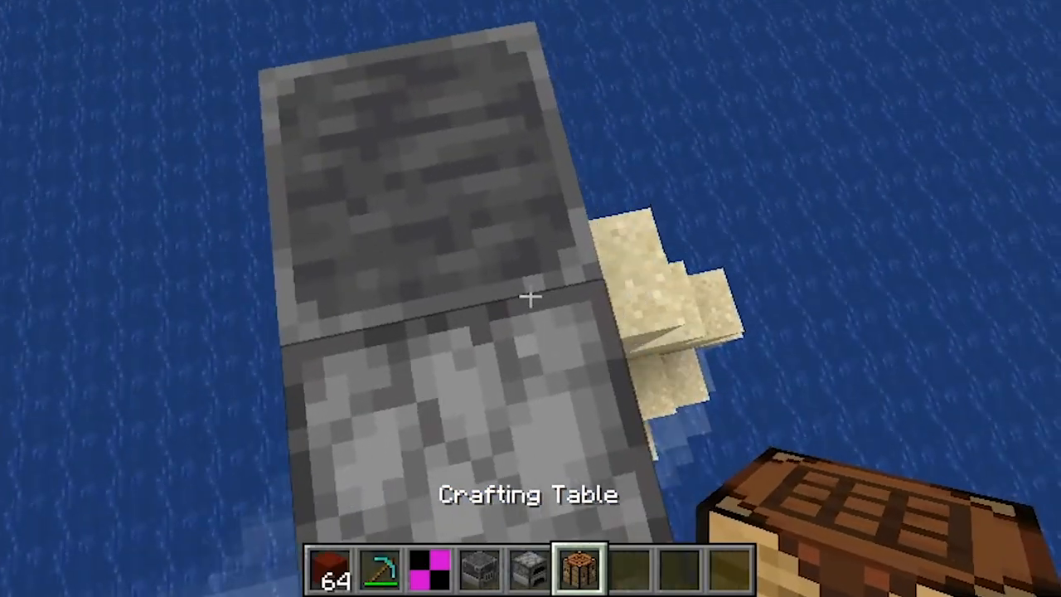
left_click(531, 298)
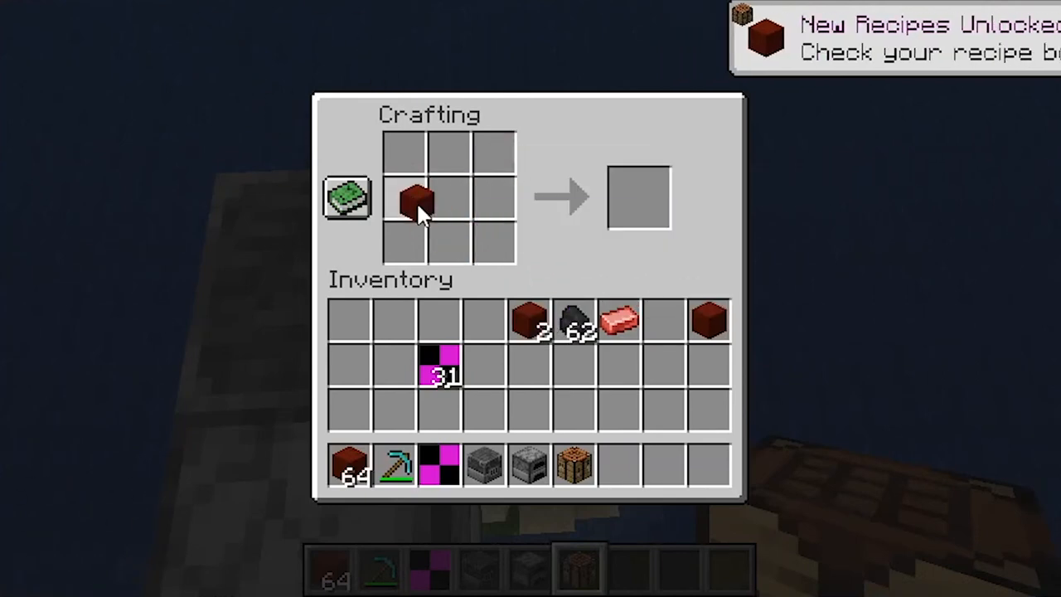
left_click(417, 199)
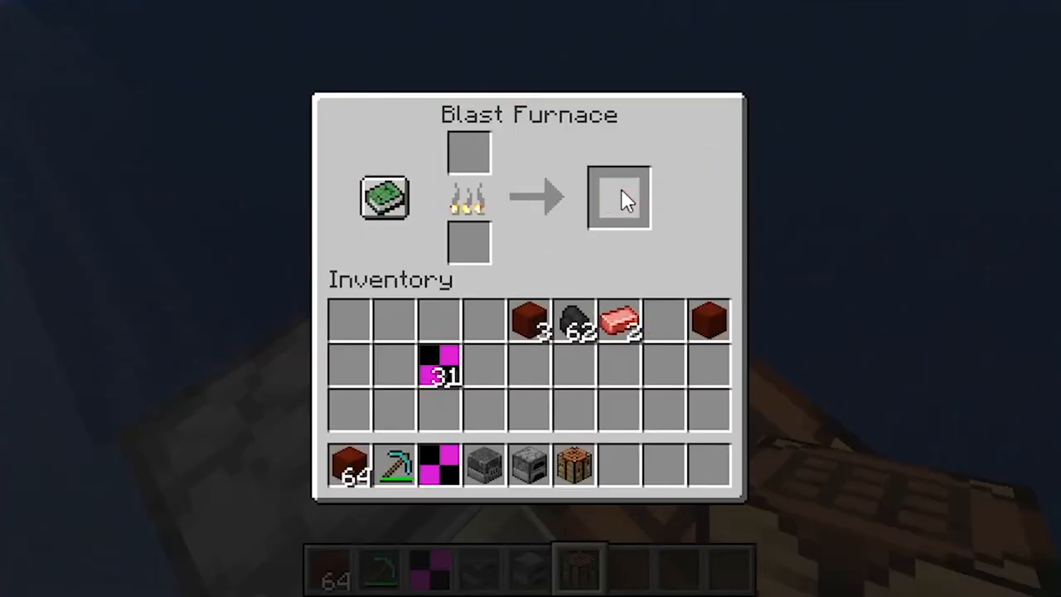
left_click(617, 199)
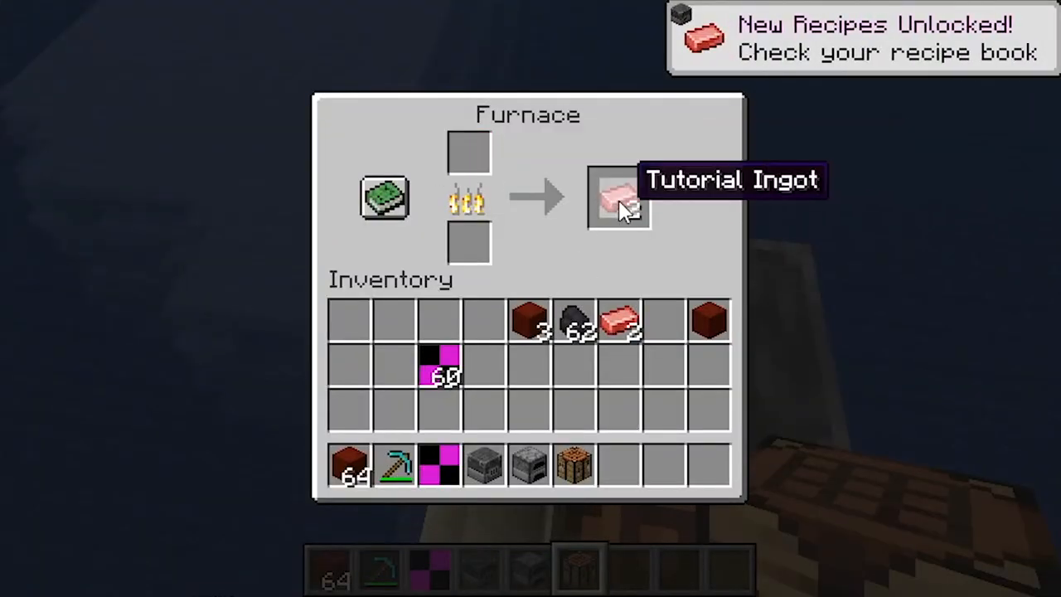
key("Escape")
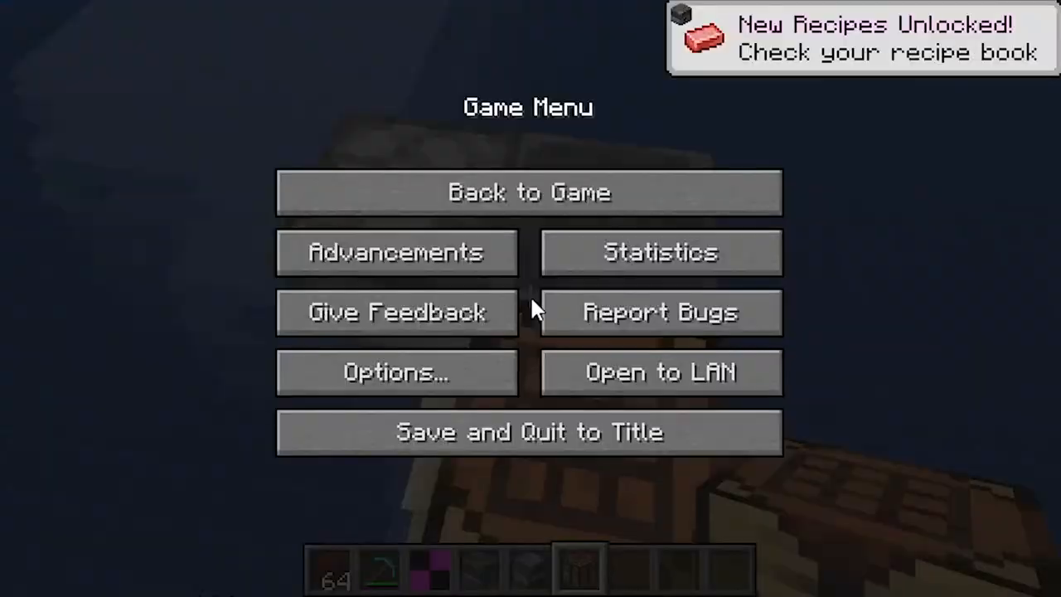